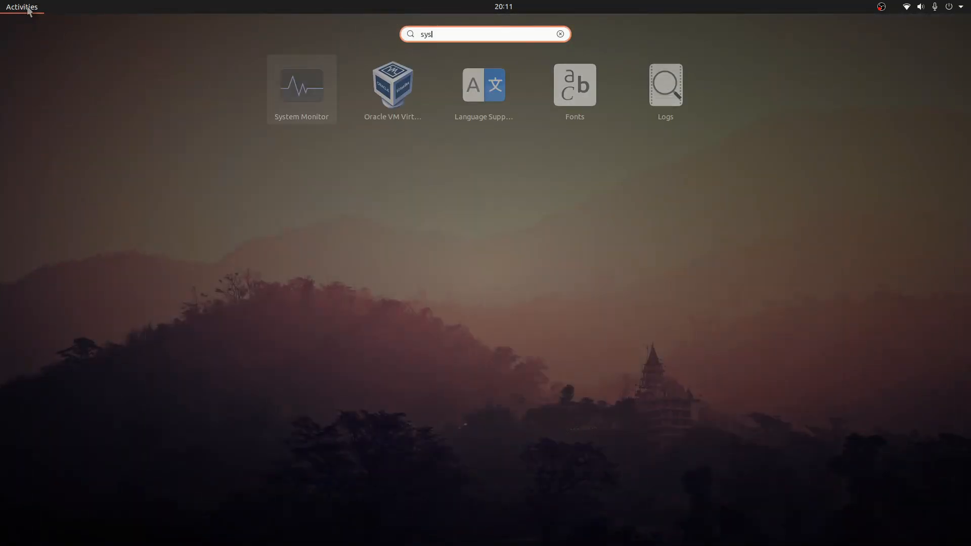
Launch System Monitor from the Activities search results.
left_click(301, 85)
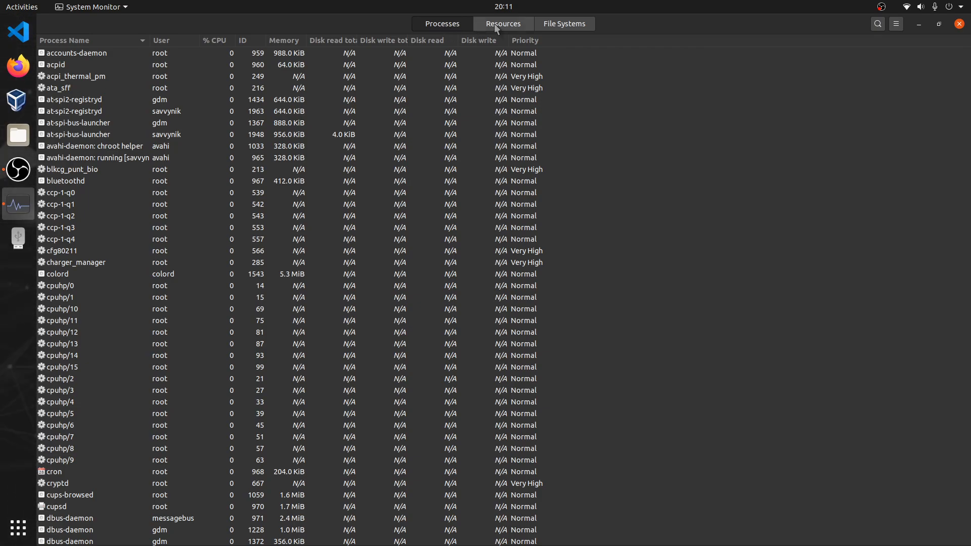
left_click(502, 23)
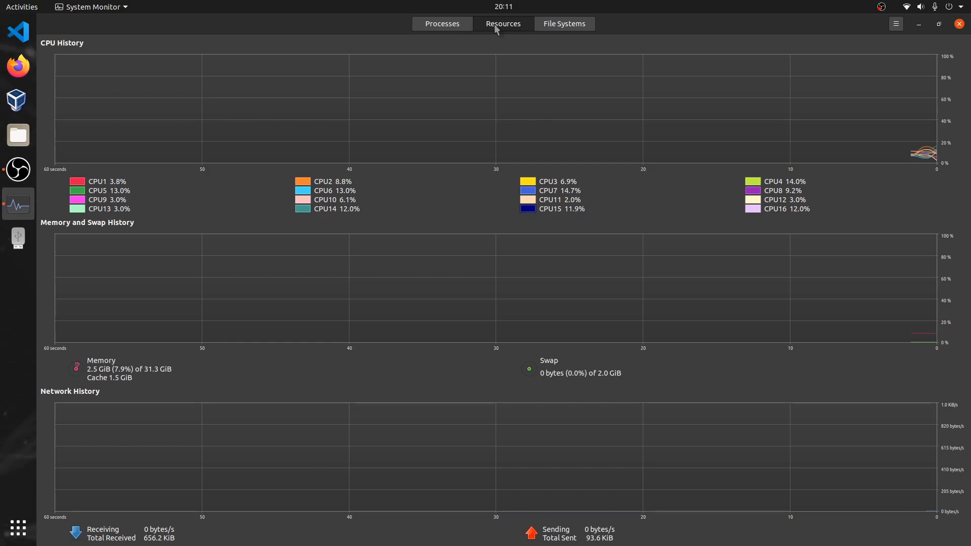
left_click(563, 23)
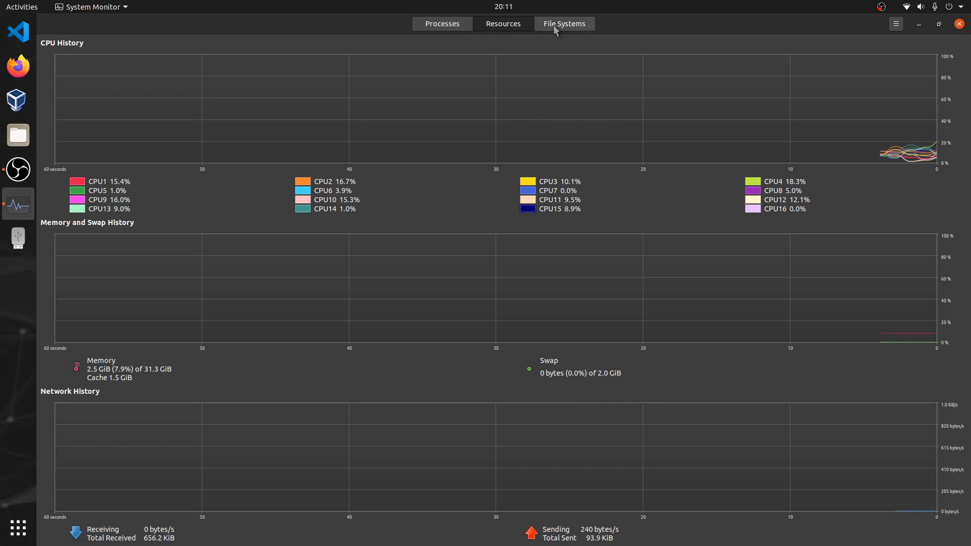
left_click(564, 24)
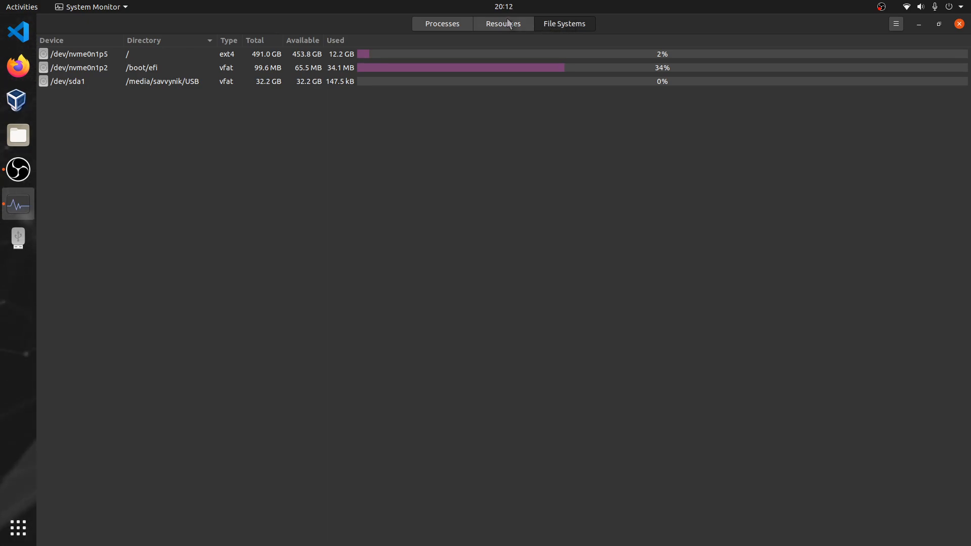
left_click(442, 23)
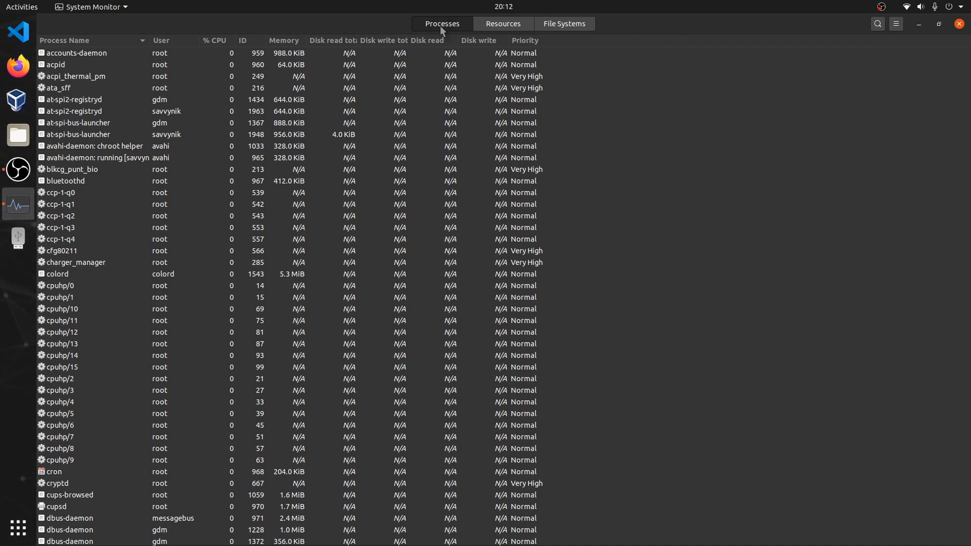
left_click(93, 169)
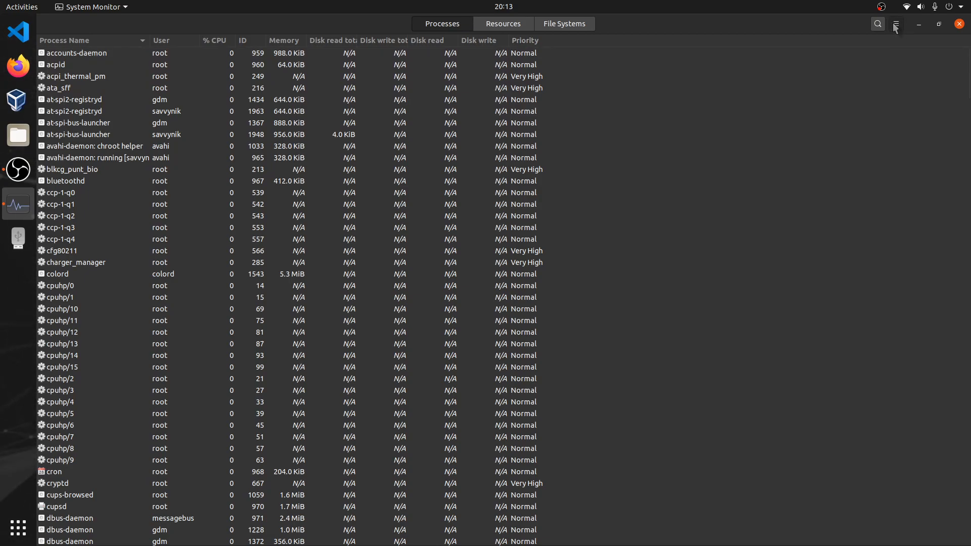
Set the Preferences update interval to 1.00 second and close the dialog.
left_click(895, 25)
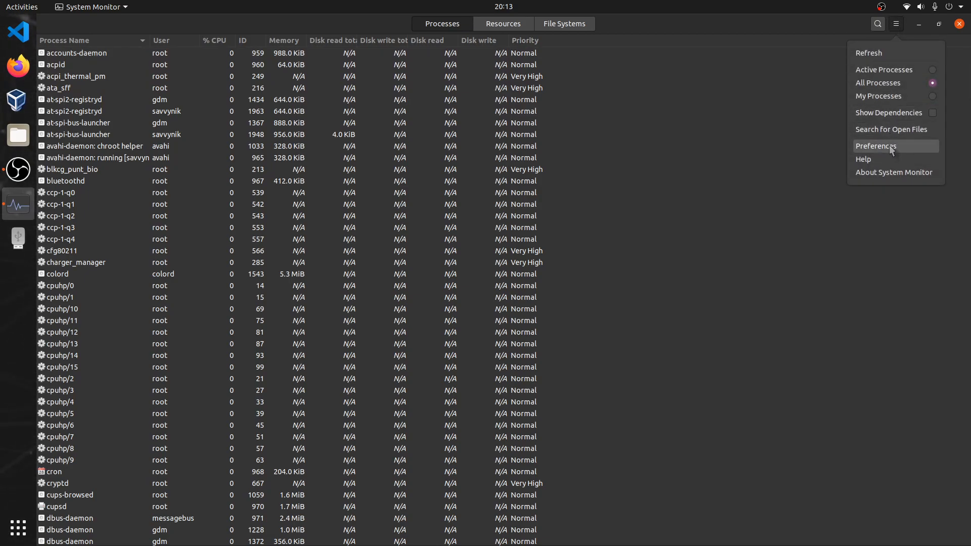
left_click(876, 145)
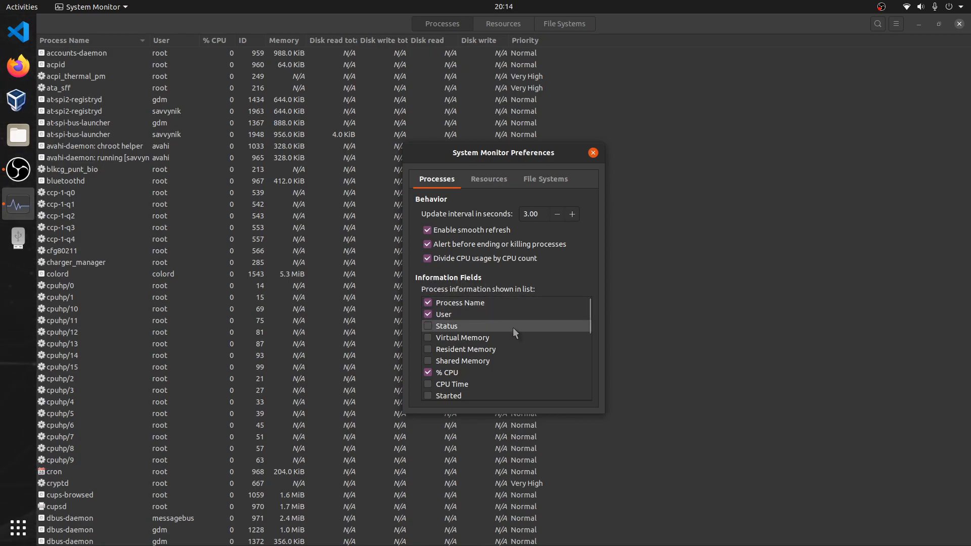
mouse_move(496, 333)
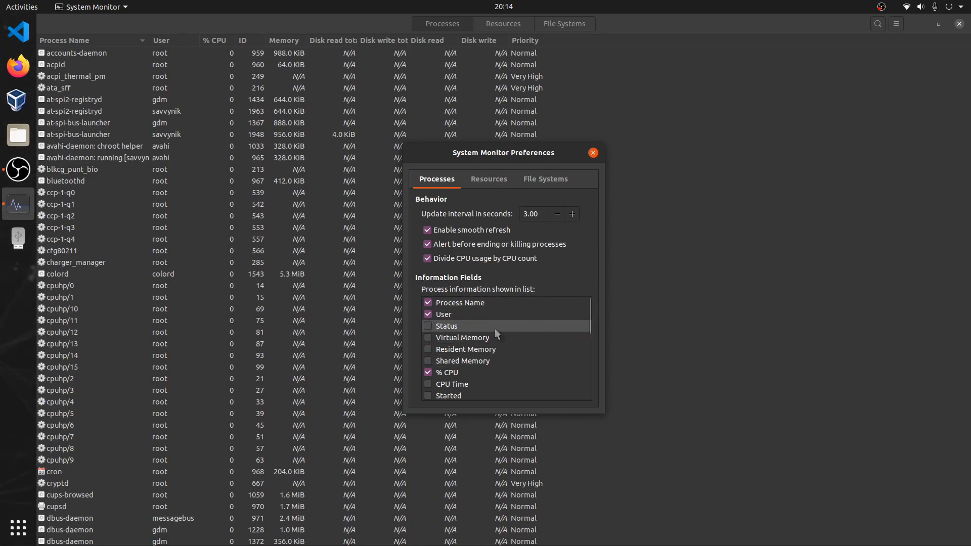
mouse_move(489, 338)
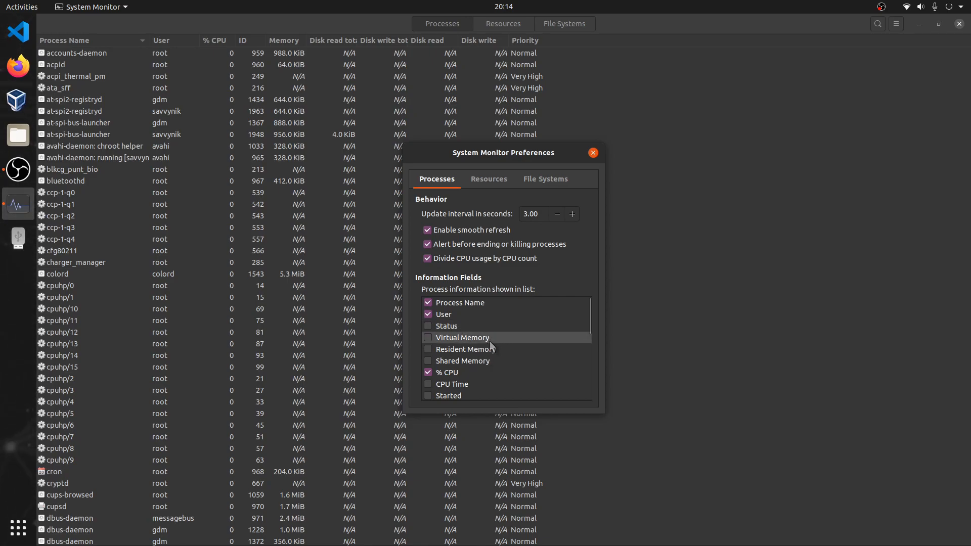
scroll("down", 3)
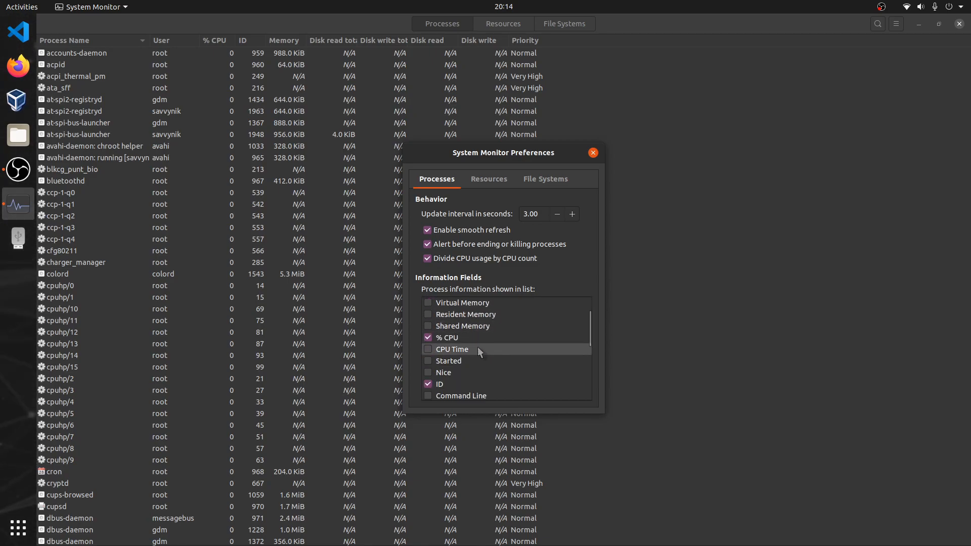
mouse_move(457, 357)
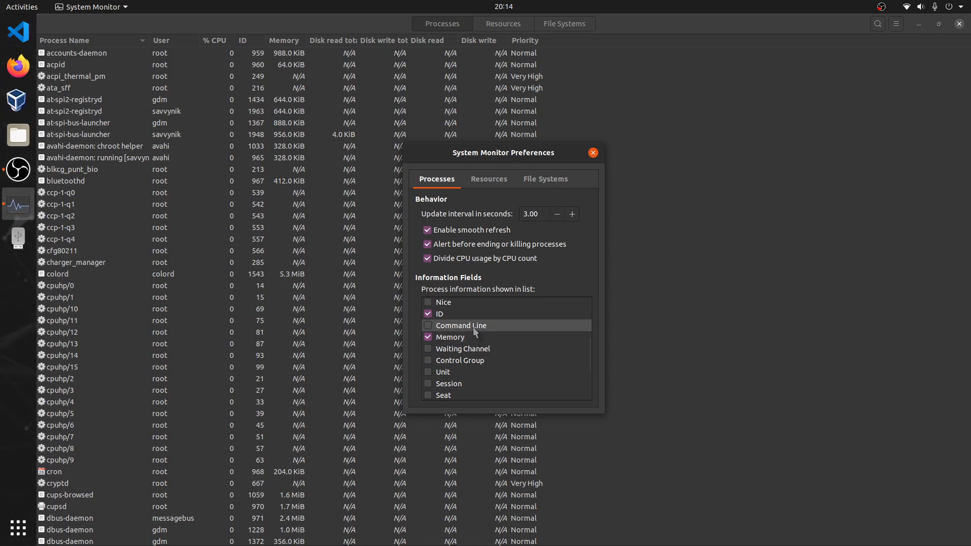
scroll("down", 3)
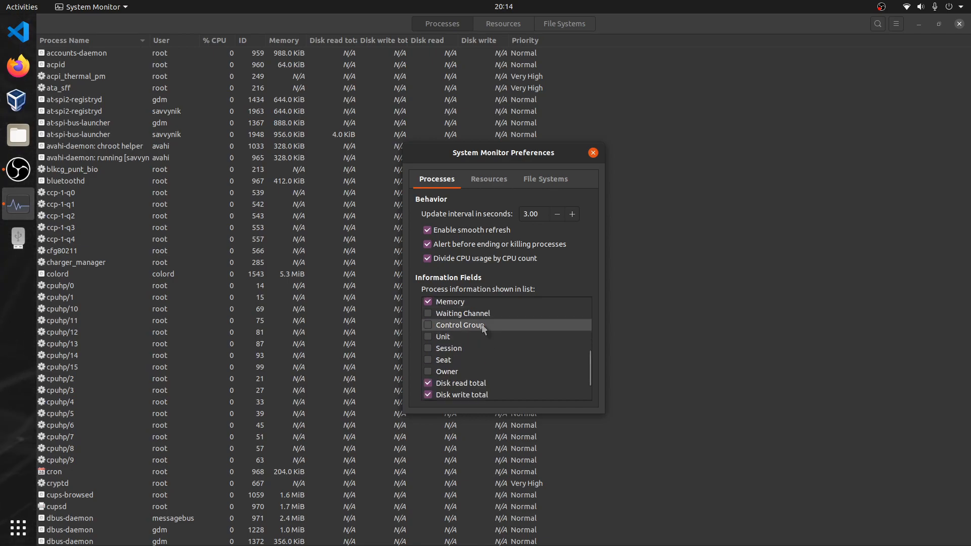
scroll("down", 3)
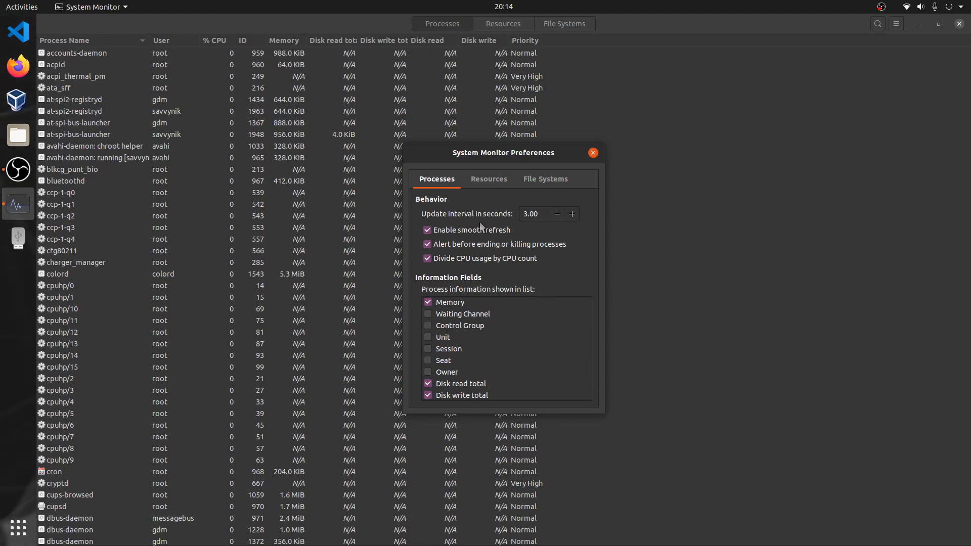
mouse_move(511, 218)
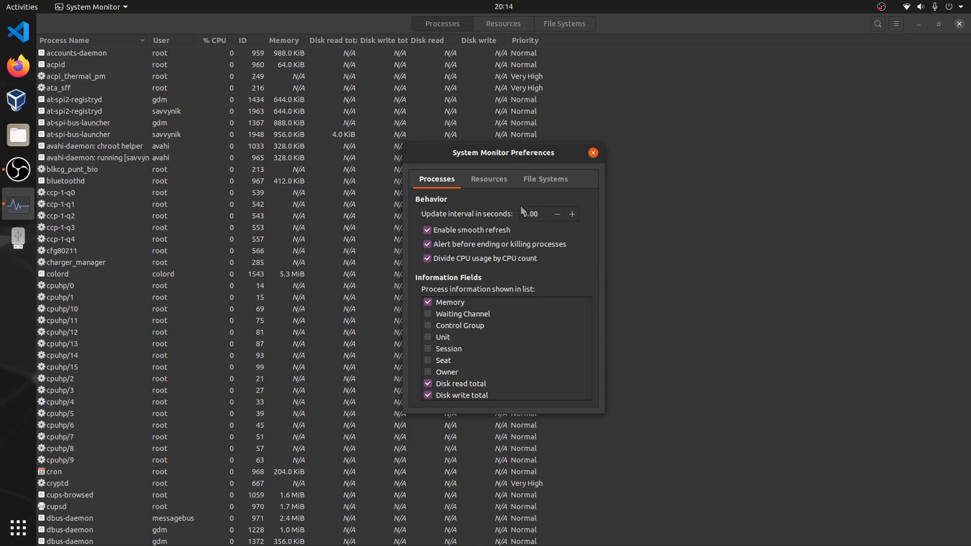
left_click(571, 213)
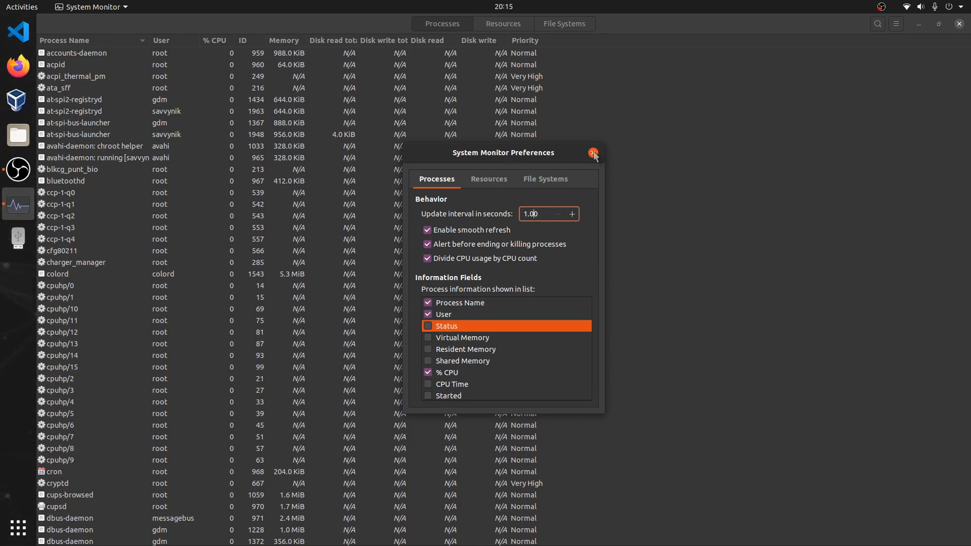
left_click(593, 152)
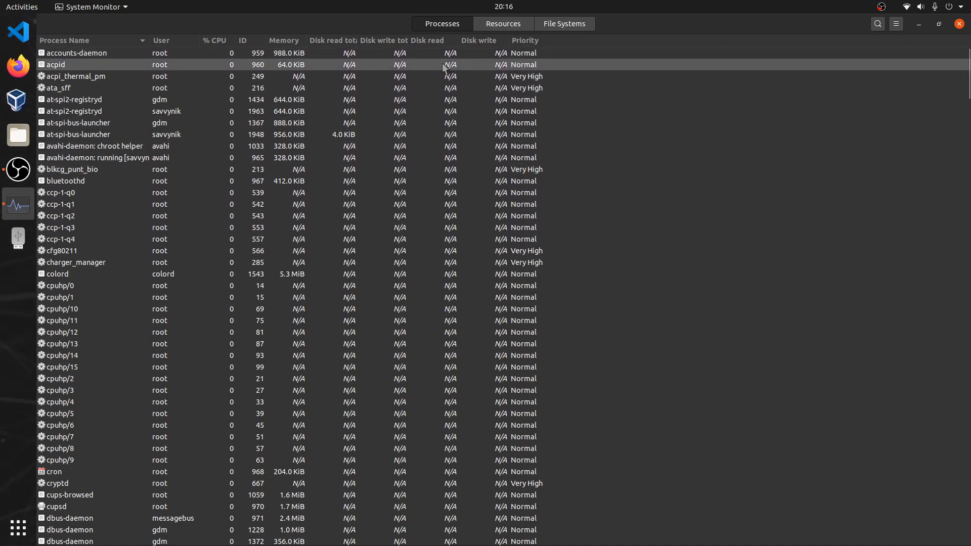
Filter the process list by 'kom' and select the komorebi process.
type("kom")
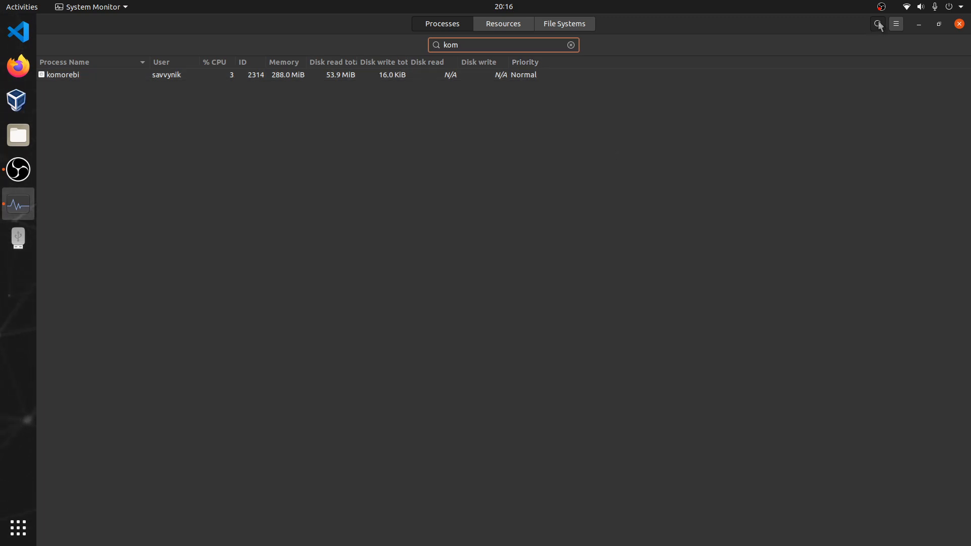
left_click(569, 45)
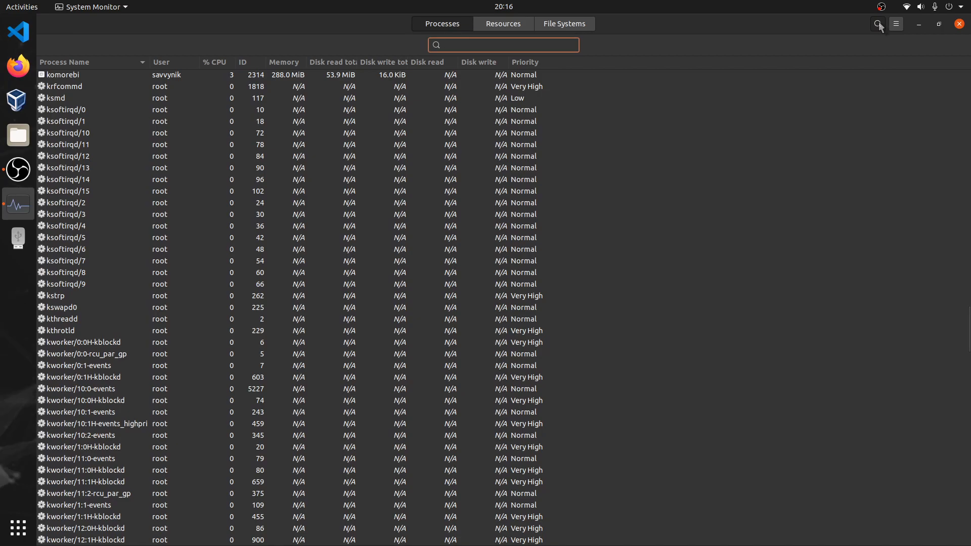
type("kom")
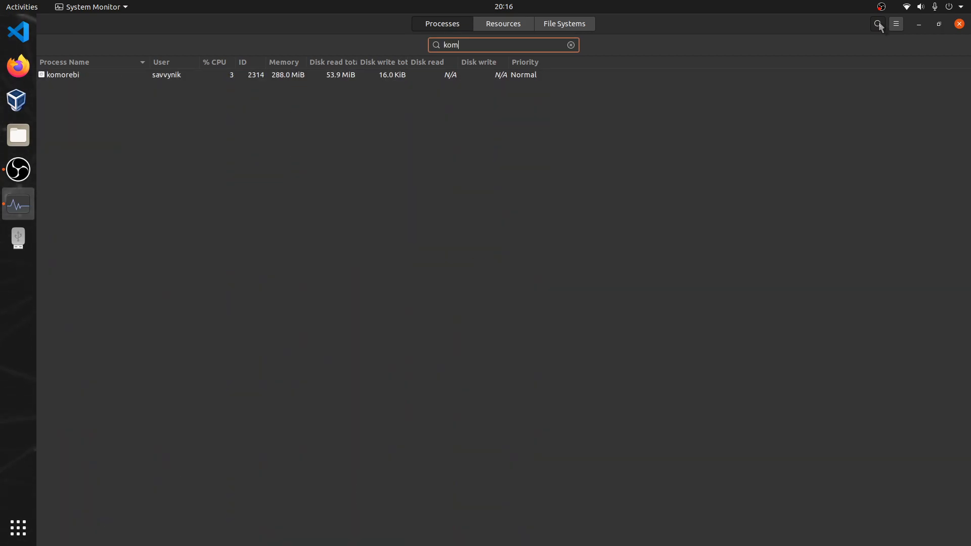
left_click(89, 74)
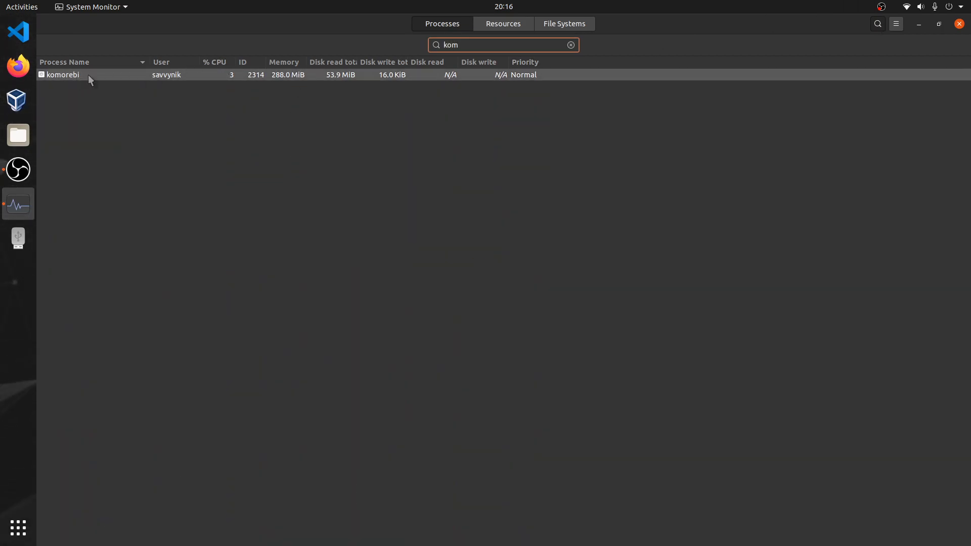
mouse_move(62, 74)
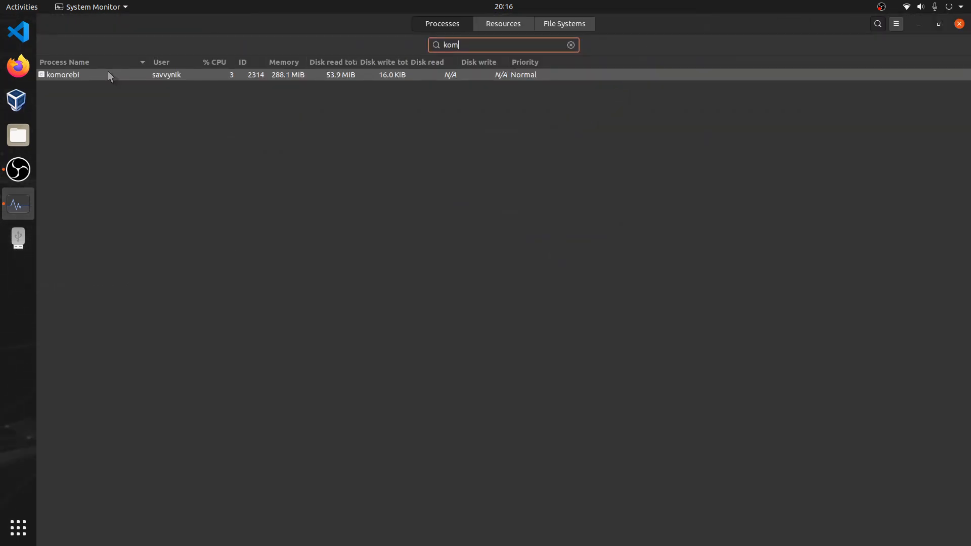
Stop the komorebi process (PID 2314) and confirm, leaving it at 0% CPU.
right_click(62, 73)
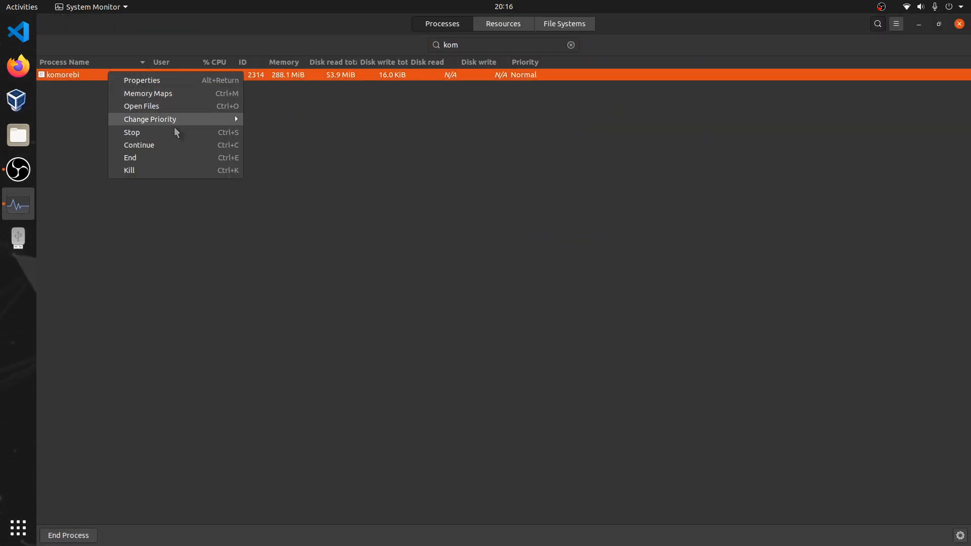
mouse_move(175, 133)
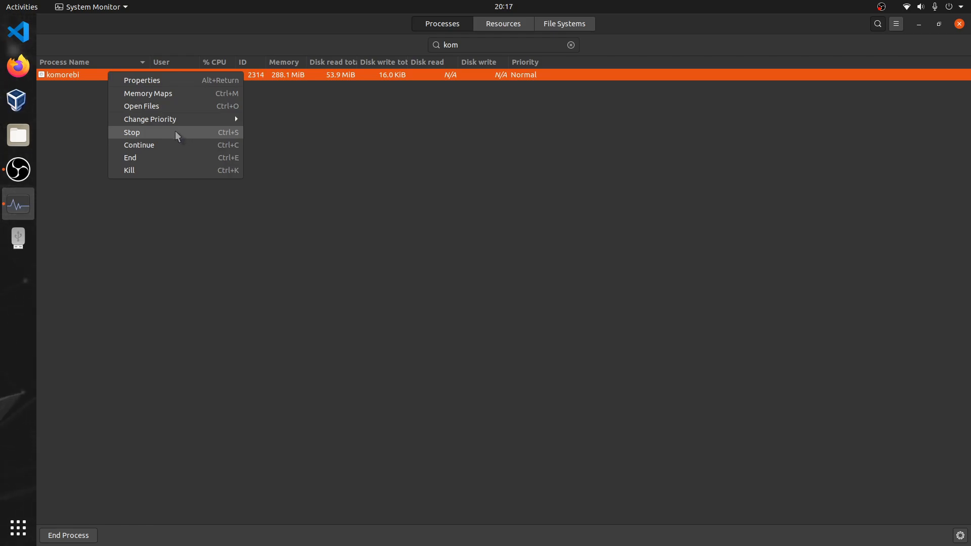
mouse_move(245, 142)
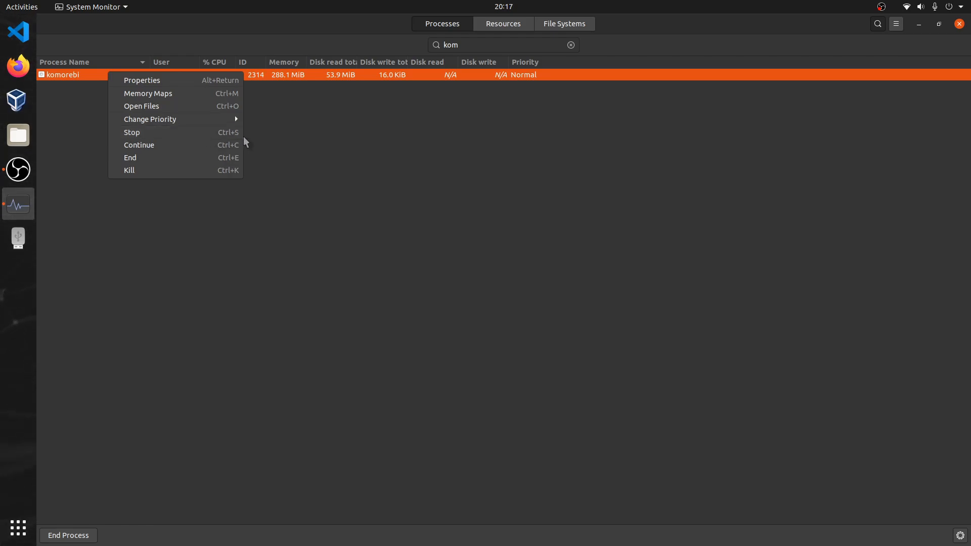
mouse_move(132, 132)
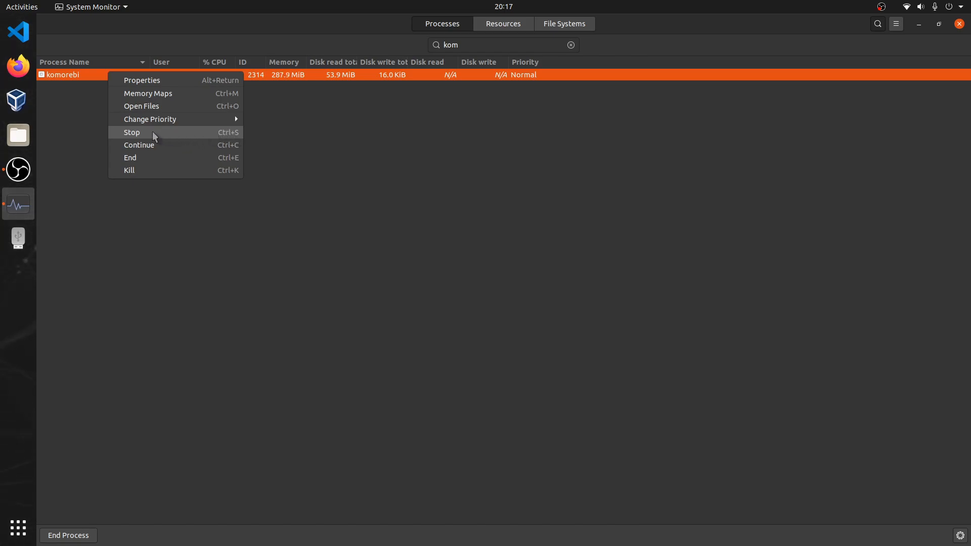
left_click(132, 132)
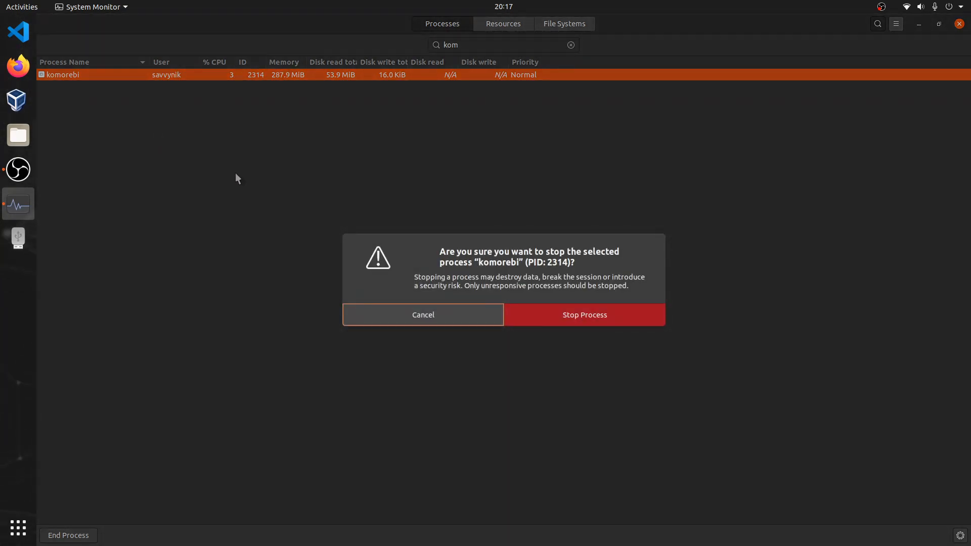
mouse_move(537, 258)
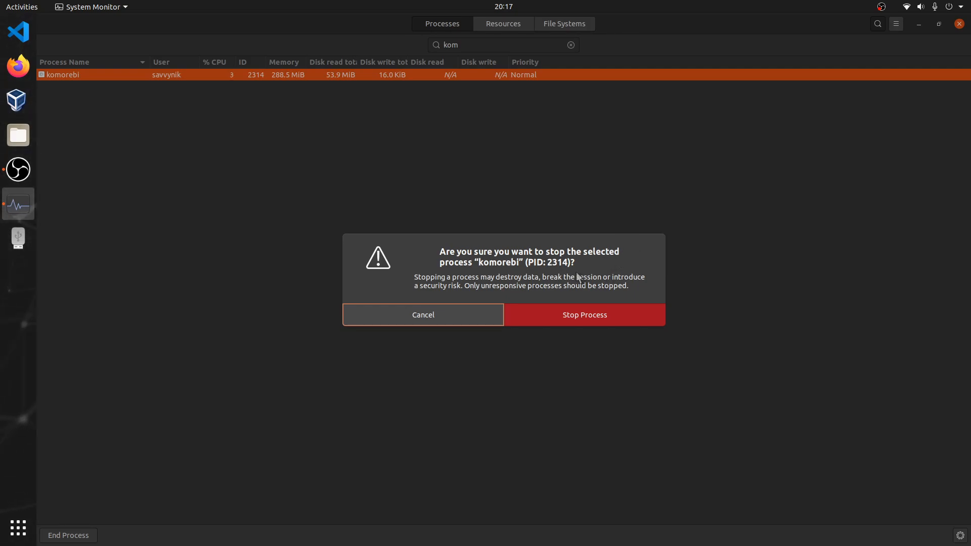
left_click(423, 315)
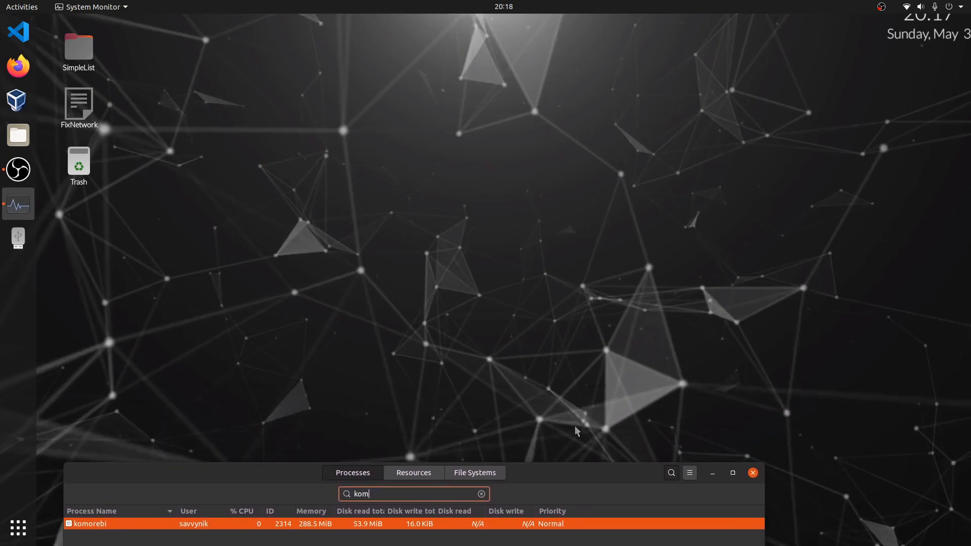
mouse_move(607, 473)
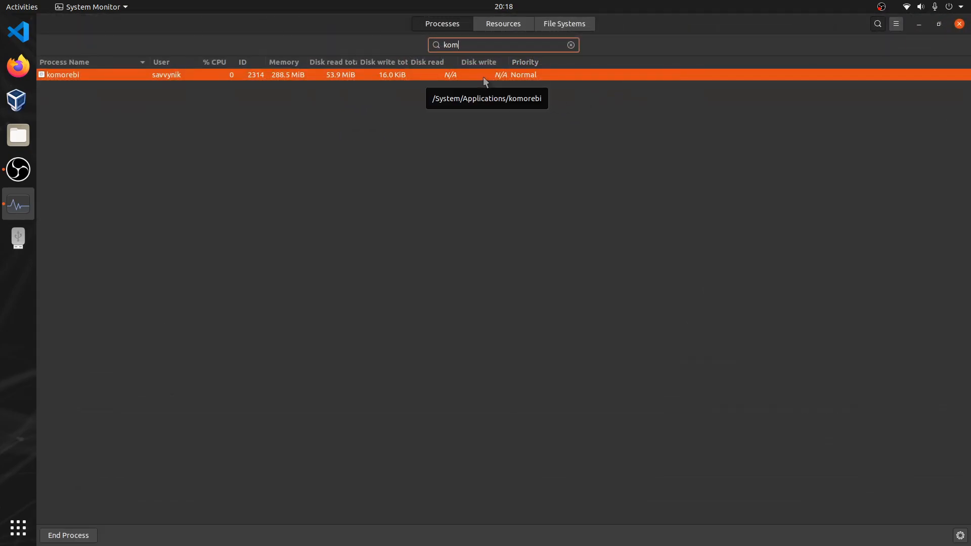
mouse_move(467, 76)
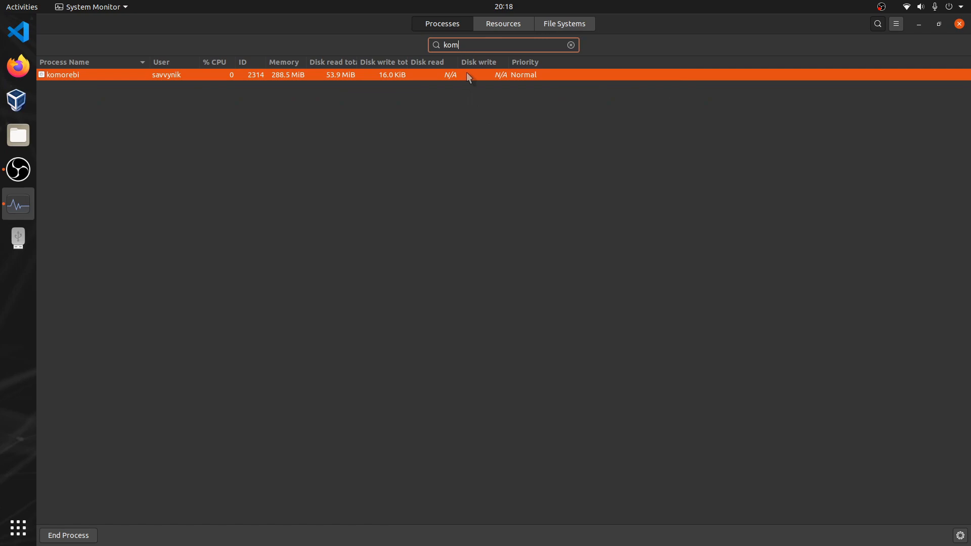
Bring up the actions menu for the stopped komorebi process.
right_click(467, 74)
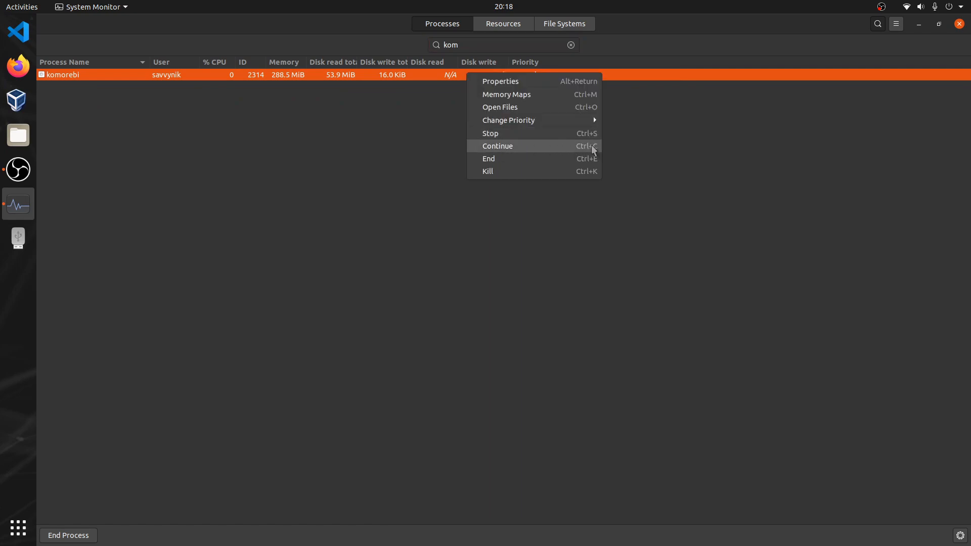
mouse_move(512, 148)
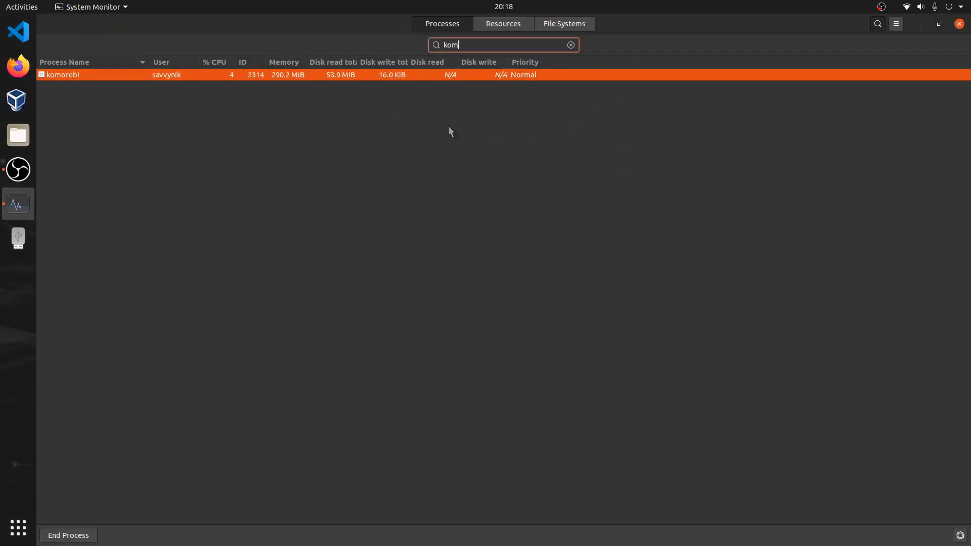
mouse_move(417, 112)
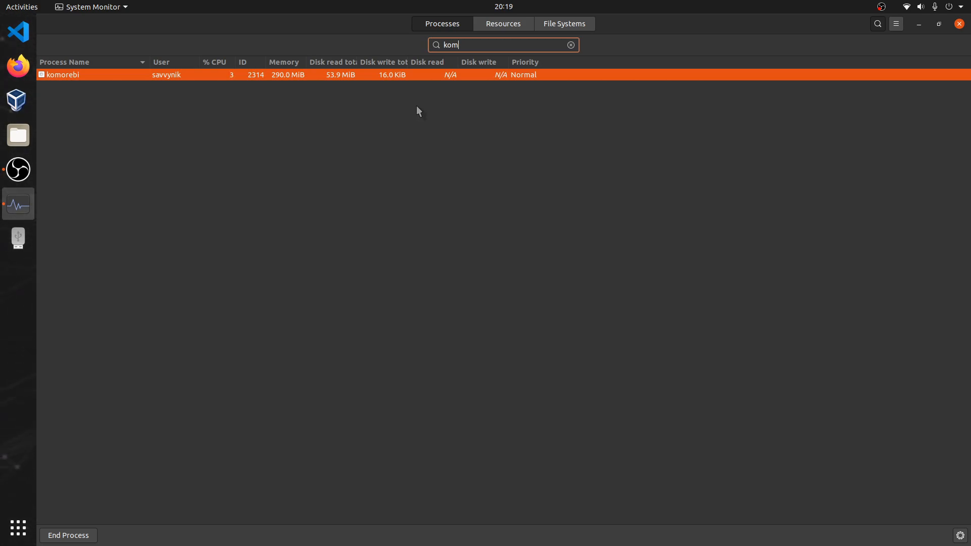
mouse_move(368, 76)
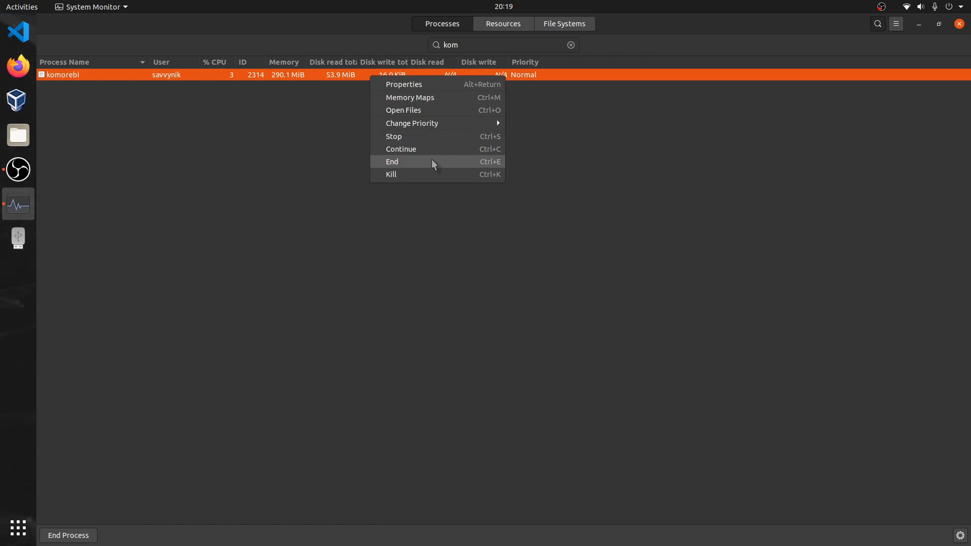
End the komorebi process and confirm, emptying the filtered list.
left_click(392, 162)
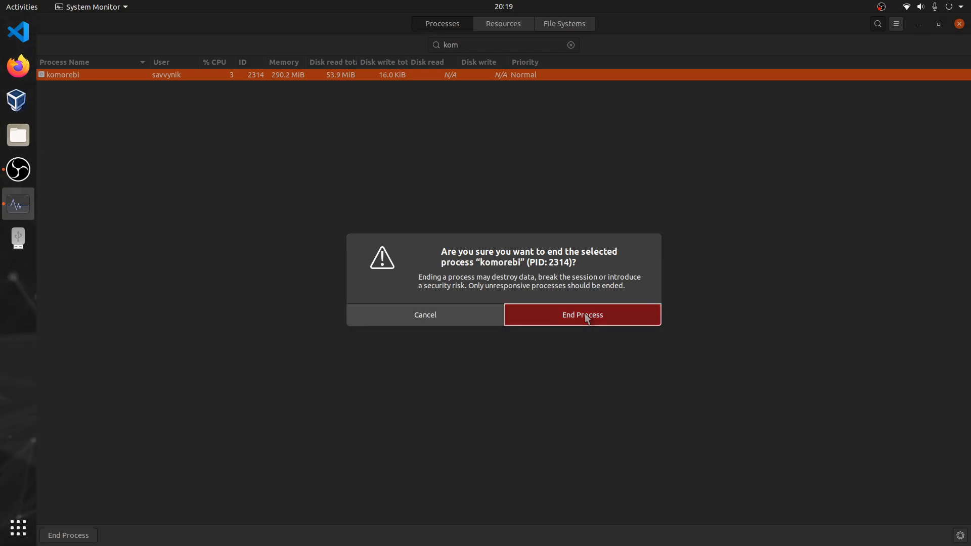
left_click(581, 315)
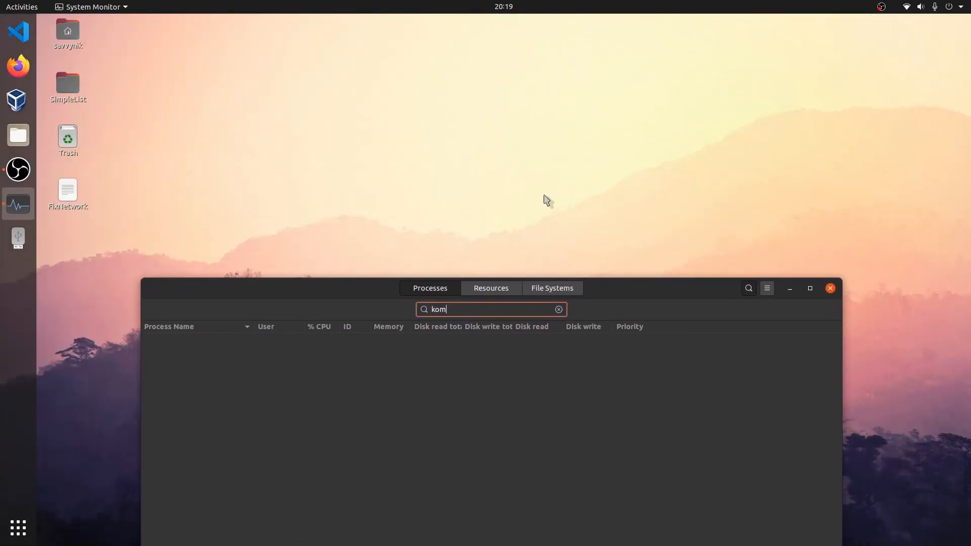
mouse_move(368, 145)
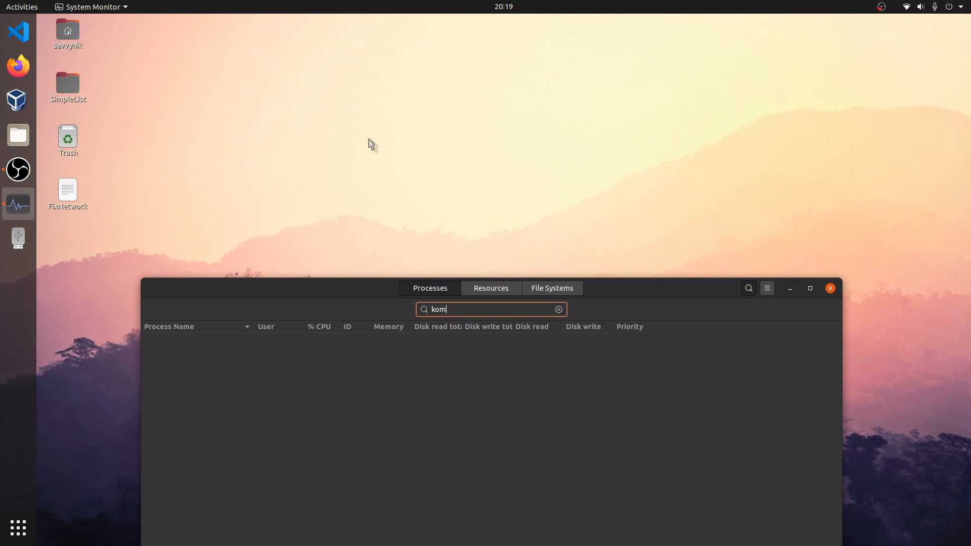
mouse_move(601, 165)
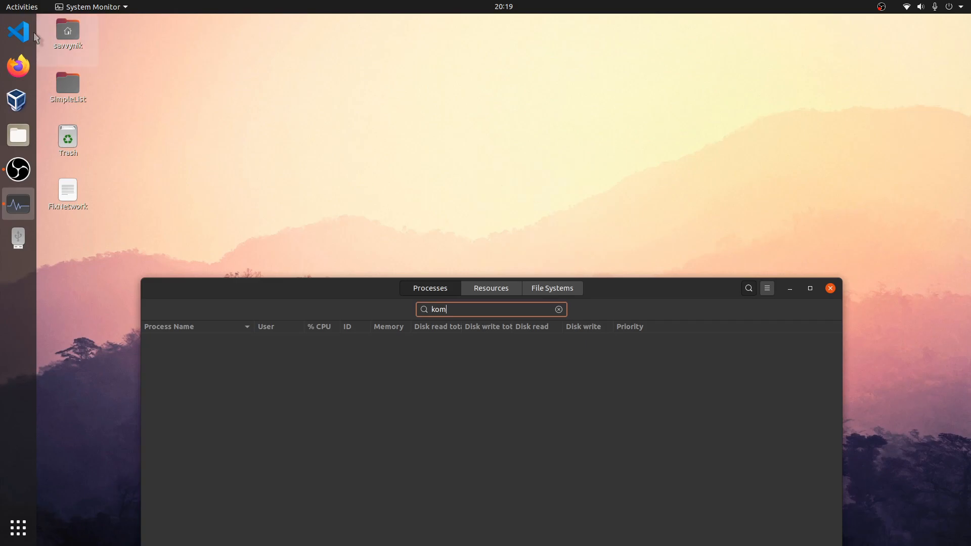
mouse_move(12, 7)
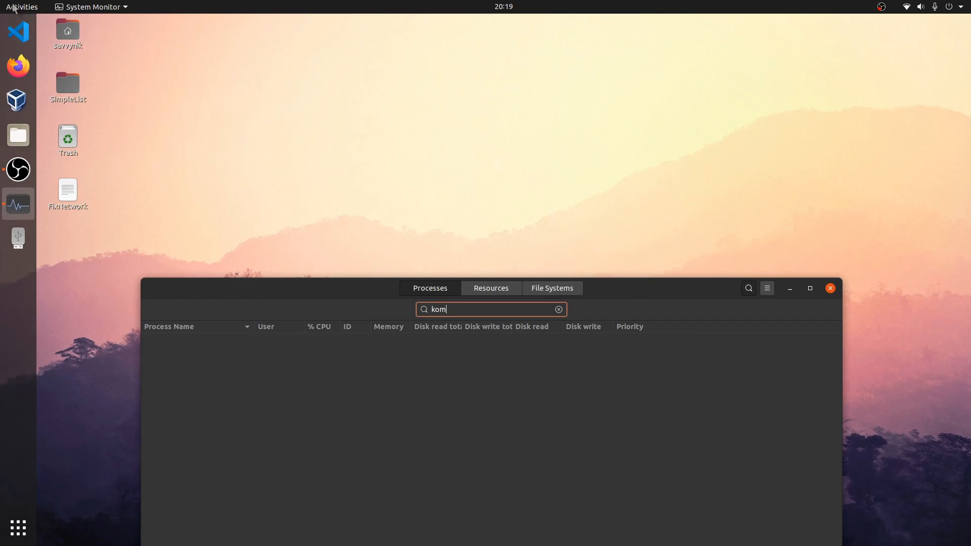
Relaunch komorebi via Activities and refocus the System Monitor window.
left_click(22, 7)
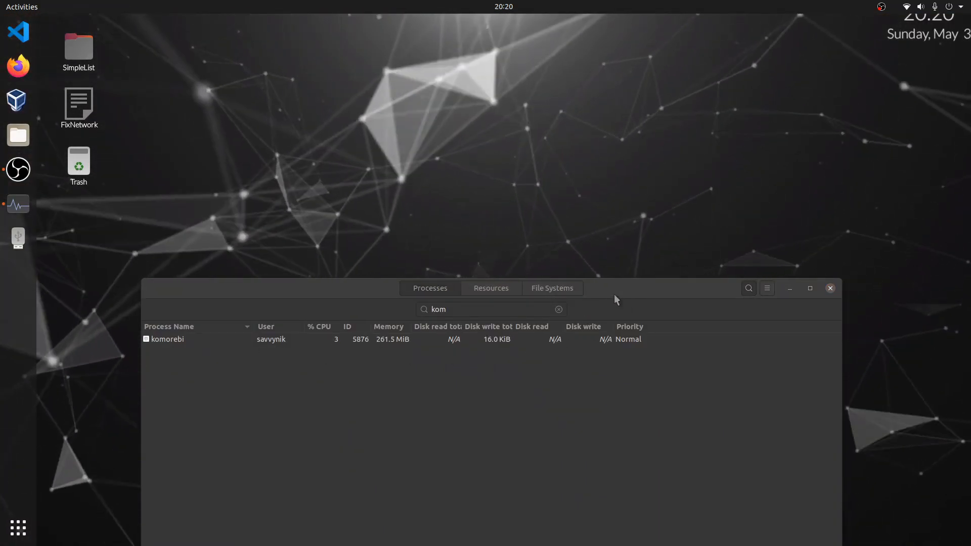
left_click(810, 288)
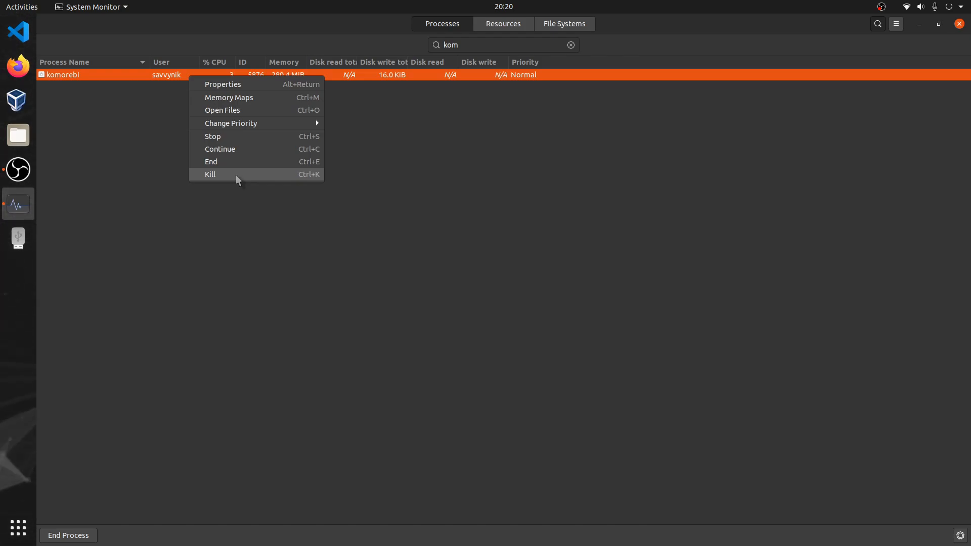
left_click(210, 174)
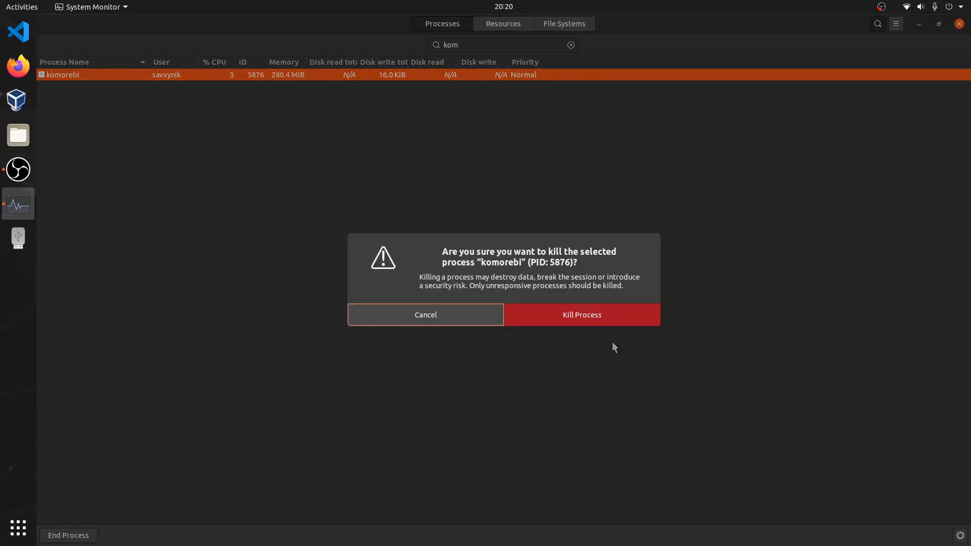
left_click(426, 315)
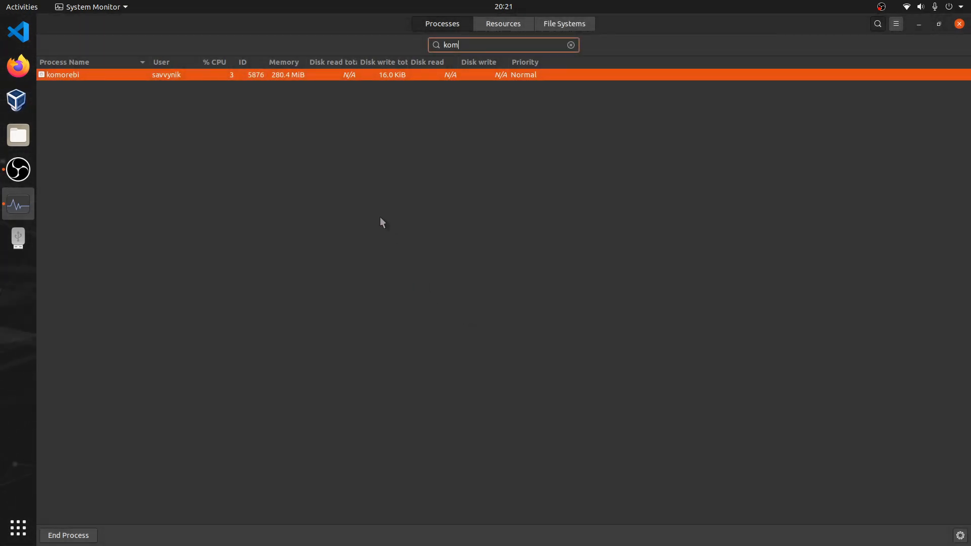
mouse_move(355, 193)
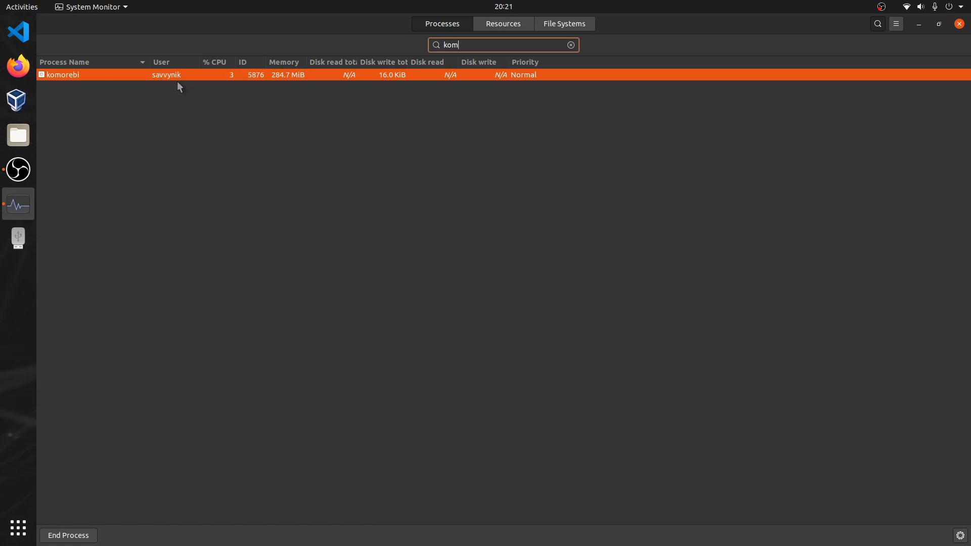
mouse_move(372, 132)
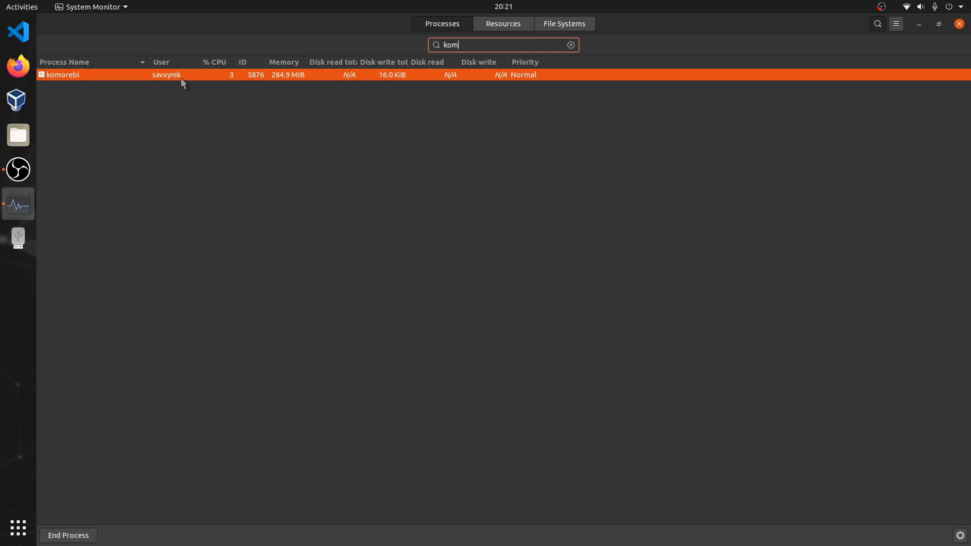
mouse_move(170, 87)
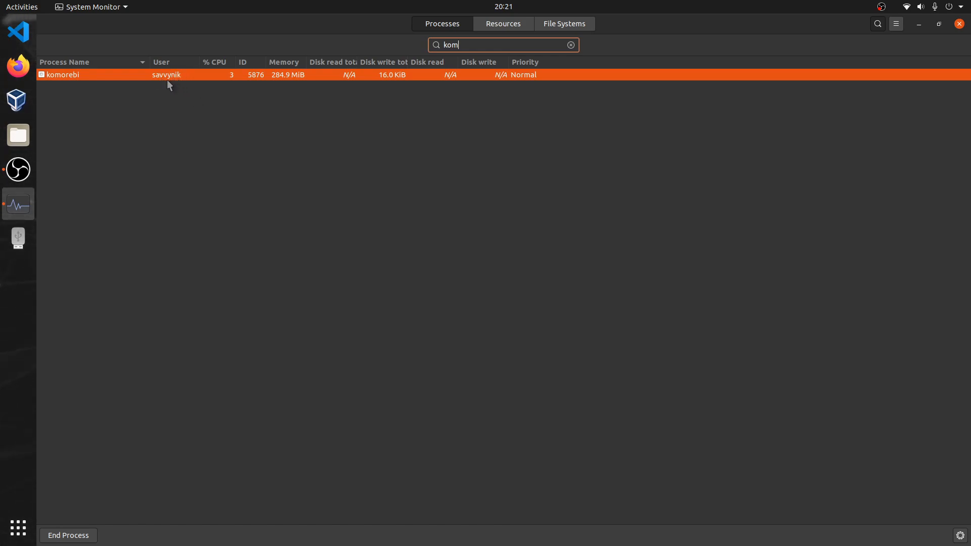
mouse_move(180, 78)
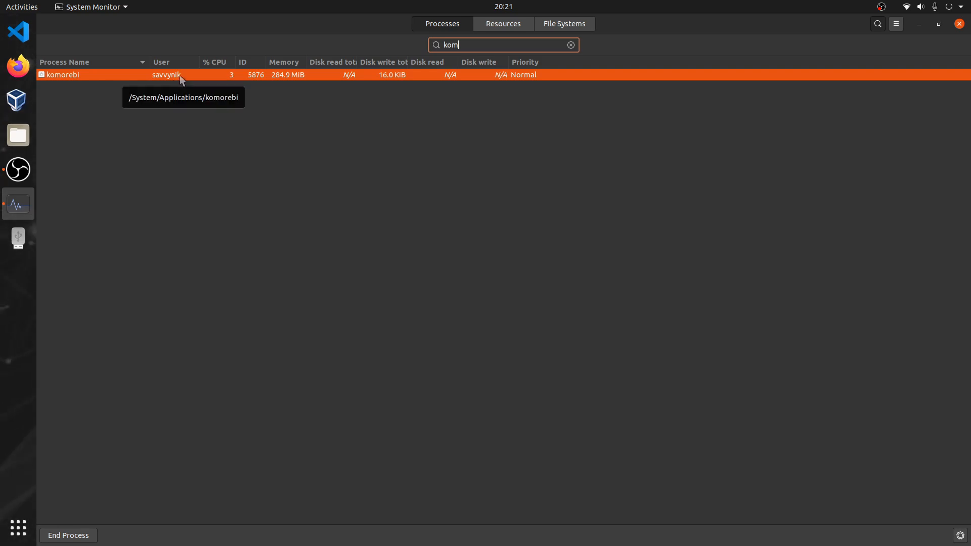
Kill komorebi PID 5876, confirm, then clear the 'kom' filter to show all processes.
left_click(68, 535)
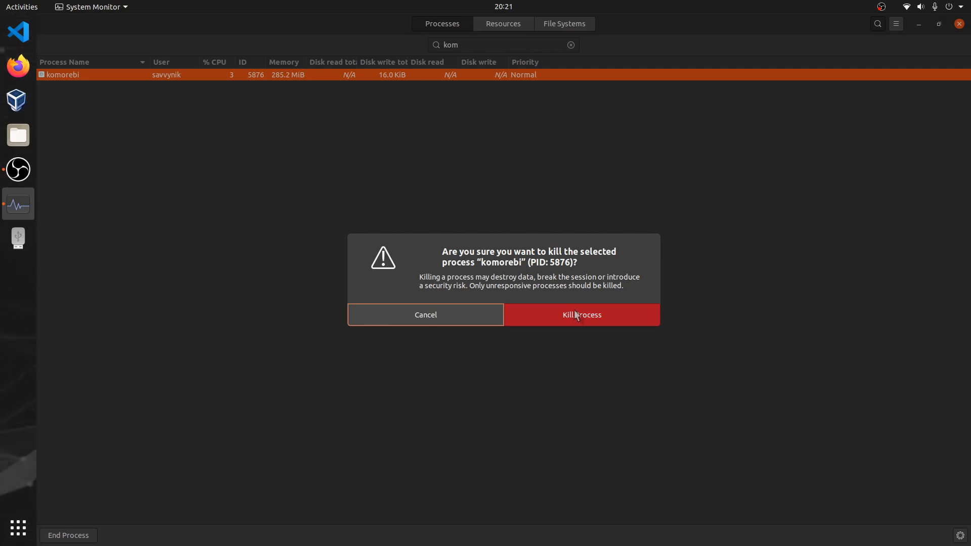
mouse_move(619, 321)
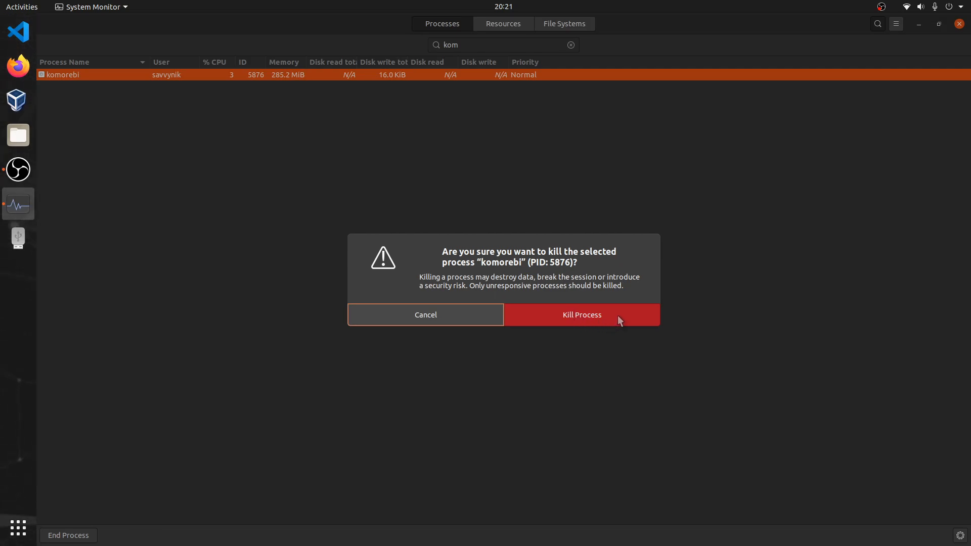
left_click(581, 315)
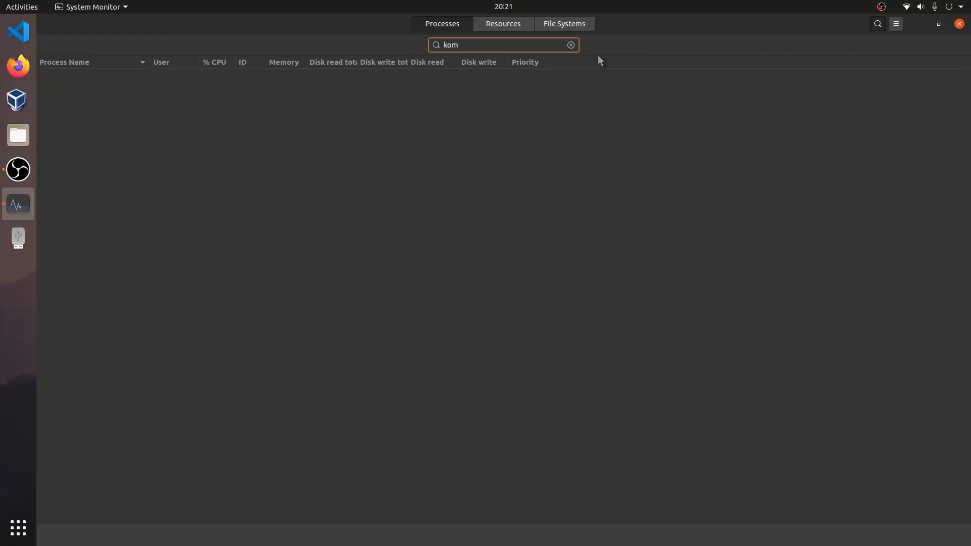
mouse_move(639, 32)
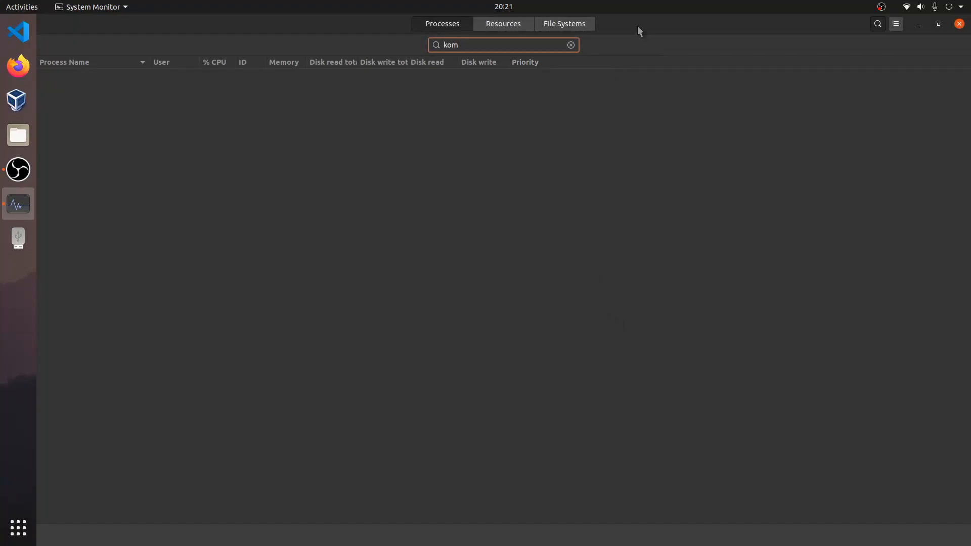
left_click(937, 23)
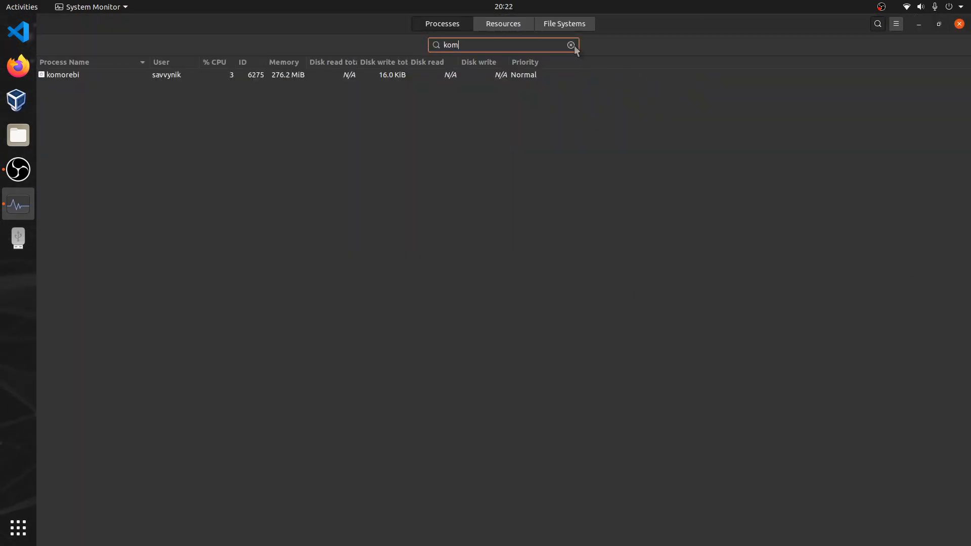
left_click(571, 45)
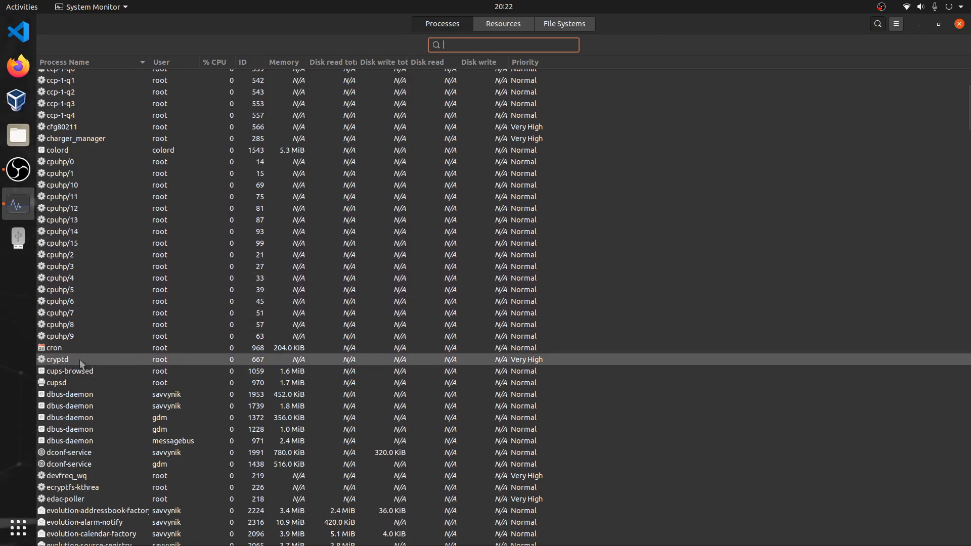
mouse_move(130, 369)
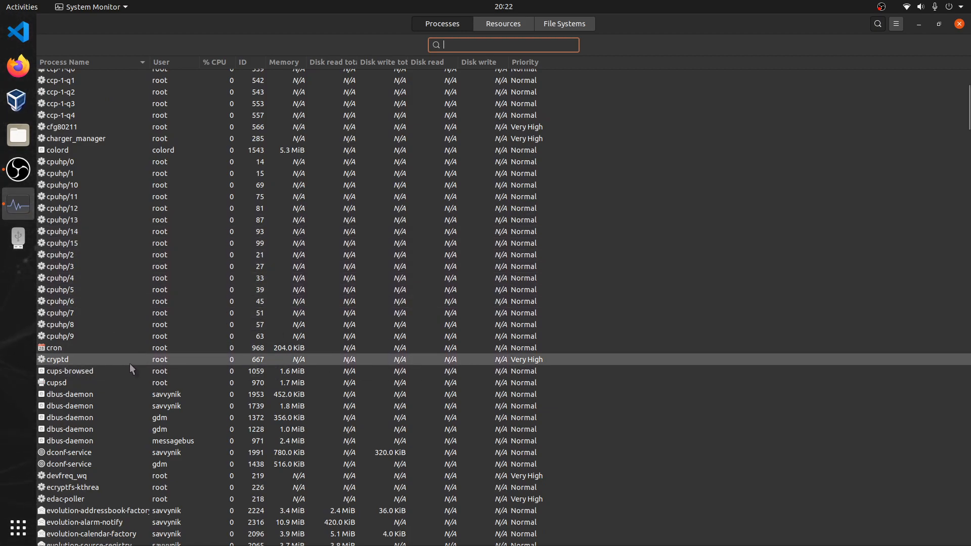
Request a kill of the root-owned cryptd process (PID 667).
right_click(55, 359)
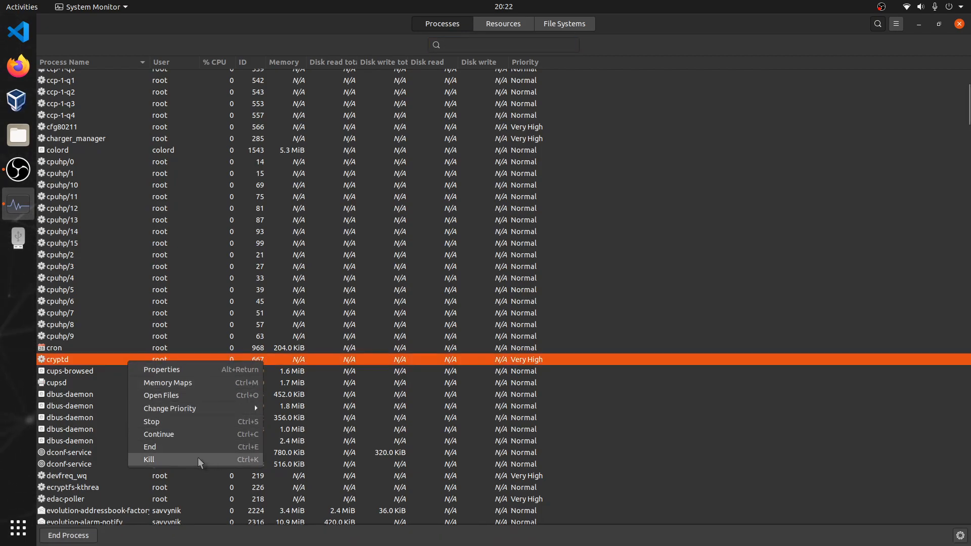
left_click(149, 459)
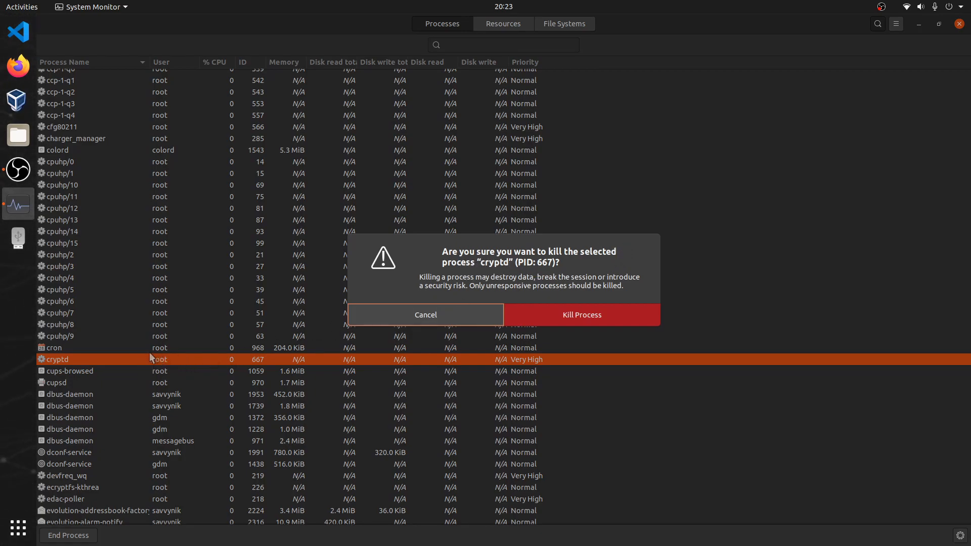
Confirm killing cryptd, then cancel the Authentication Required password prompt.
left_click(580, 315)
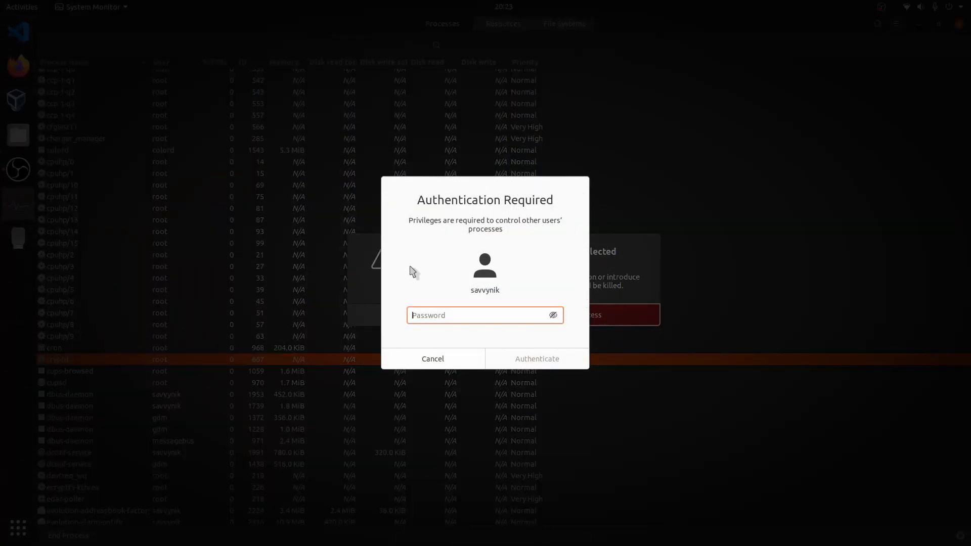
mouse_move(550, 280)
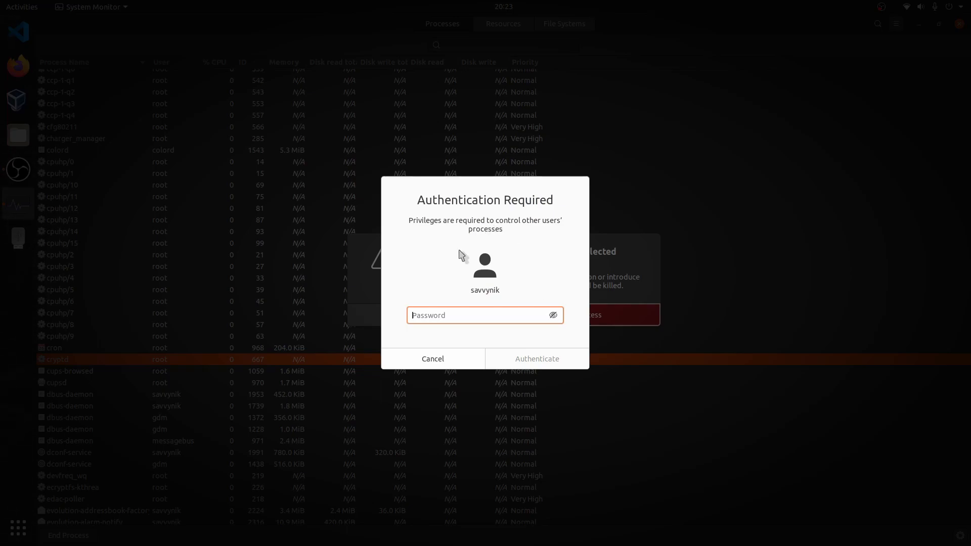
mouse_move(498, 294)
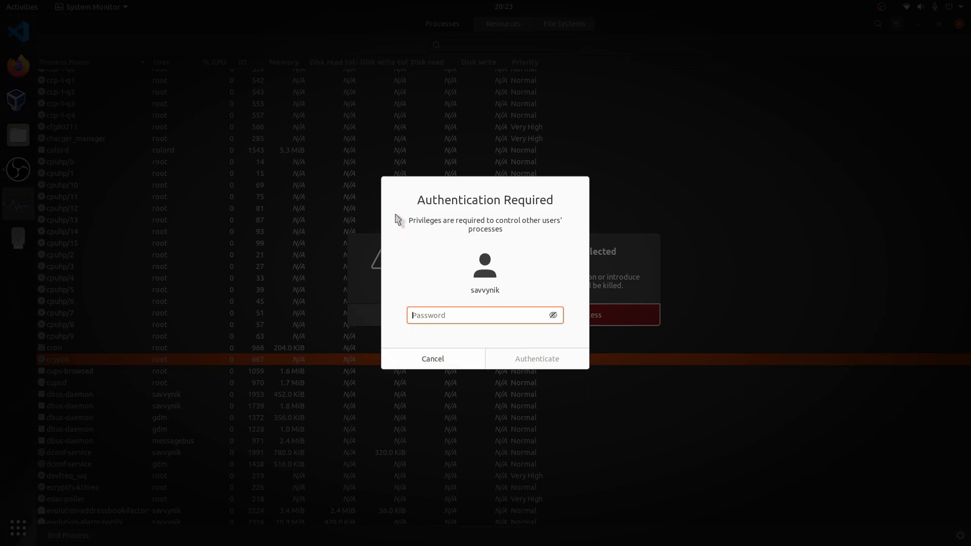
mouse_move(407, 336)
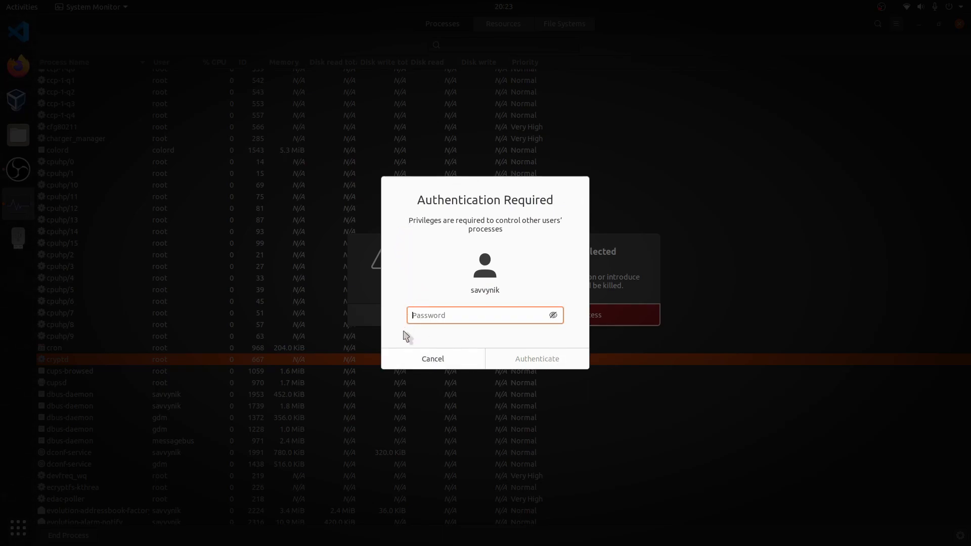
mouse_move(571, 181)
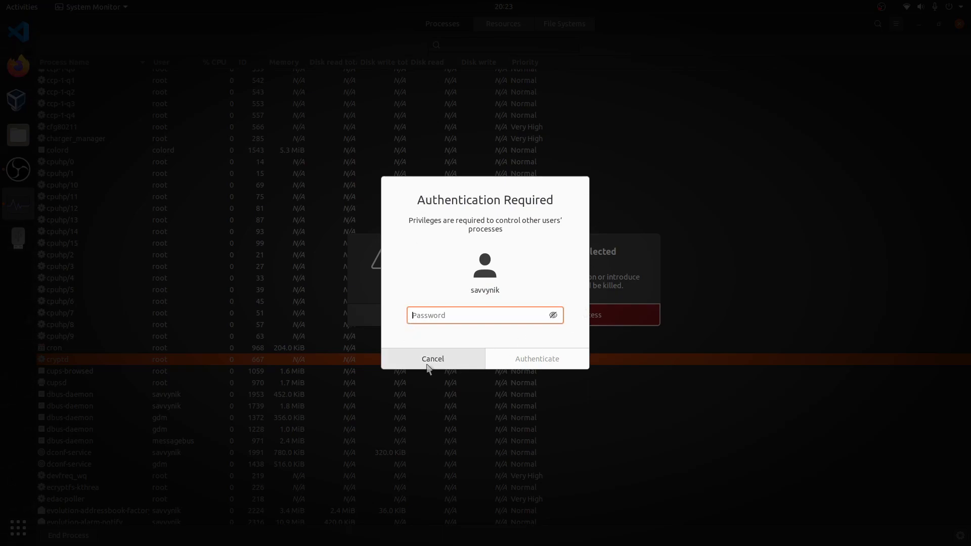
left_click(432, 358)
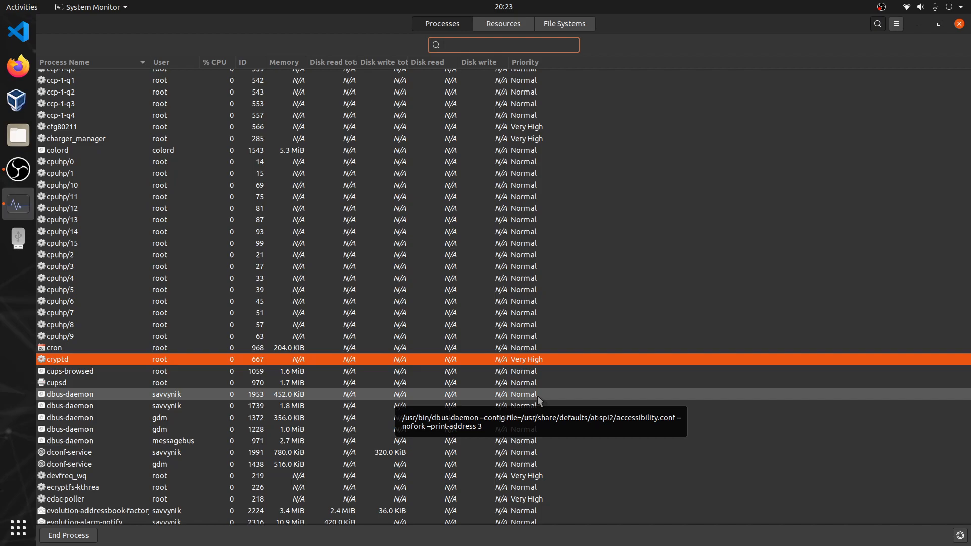
mouse_move(638, 368)
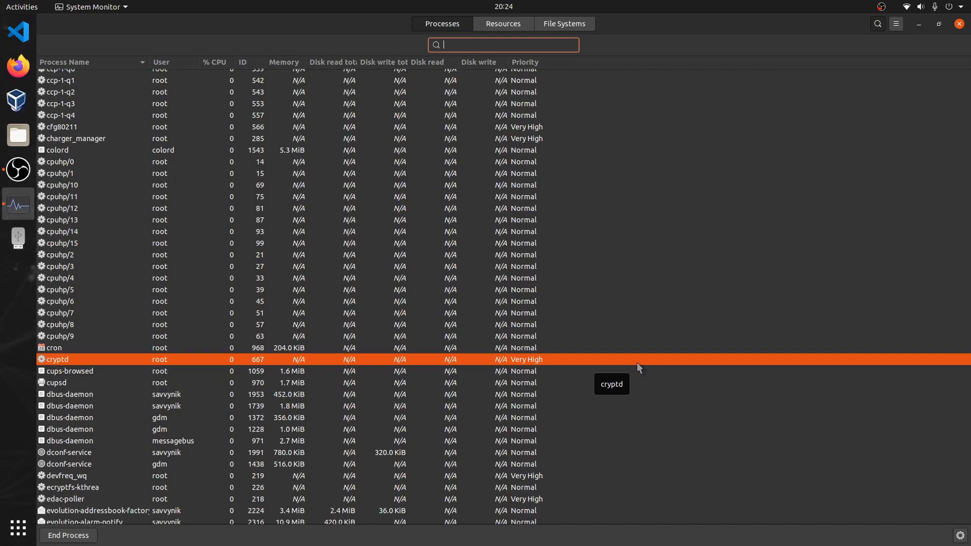
mouse_move(610, 362)
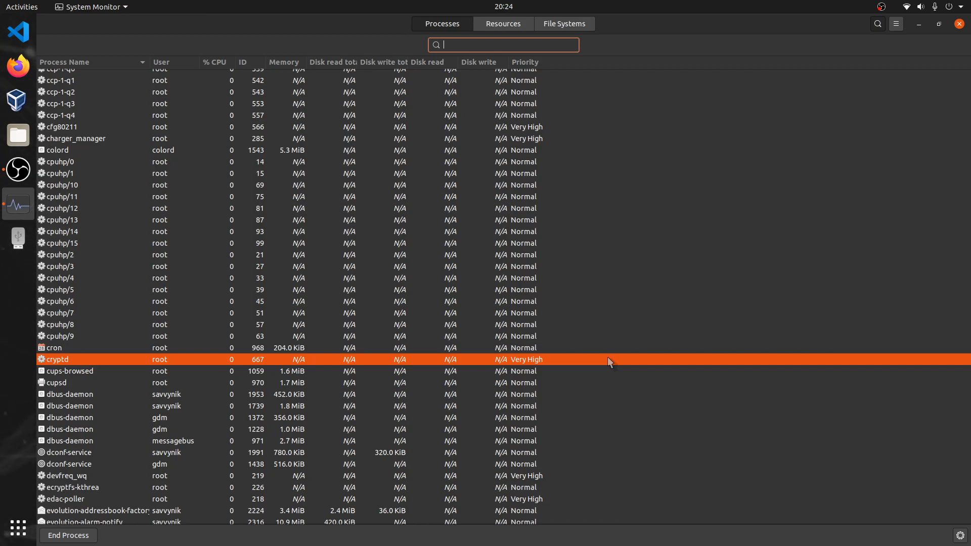
left_click(959, 23)
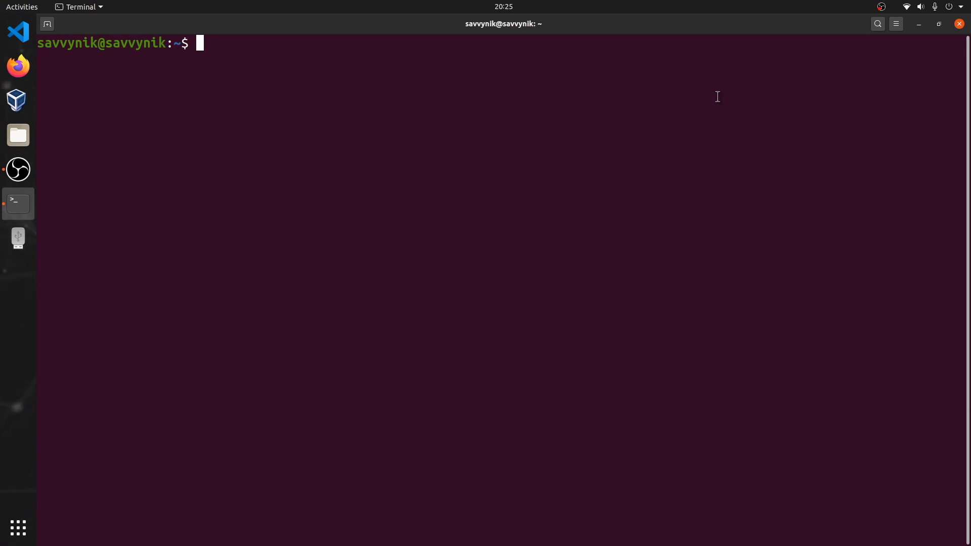
Run top to show komorebi as the top CPU user with PID 6275.
type("top")
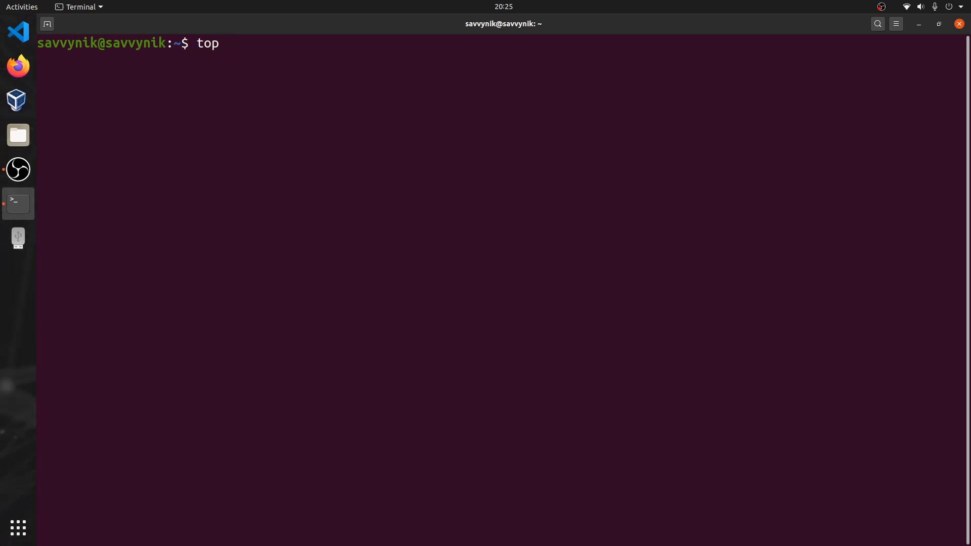
key("Return")
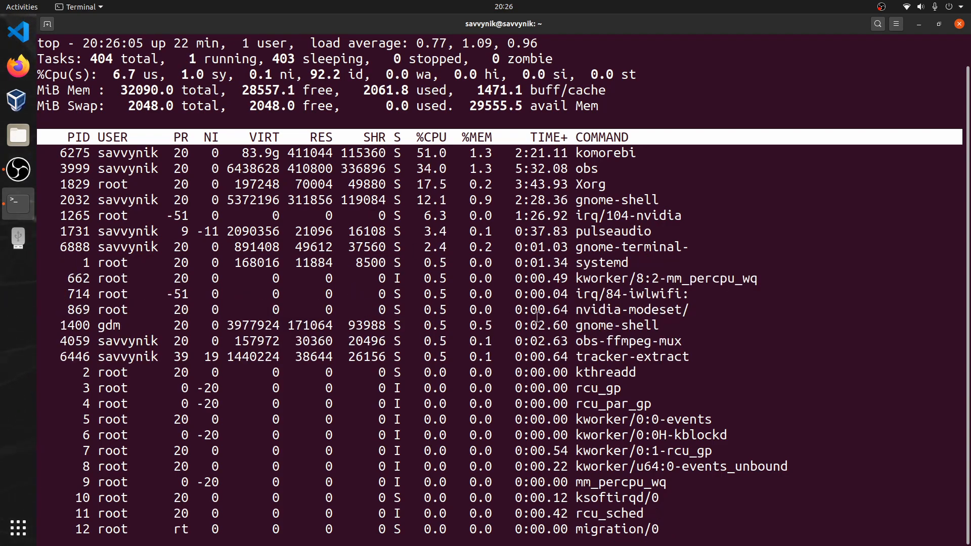
Quit top and run kill 6275 to end the komorebi process.
key("q")
type("k")
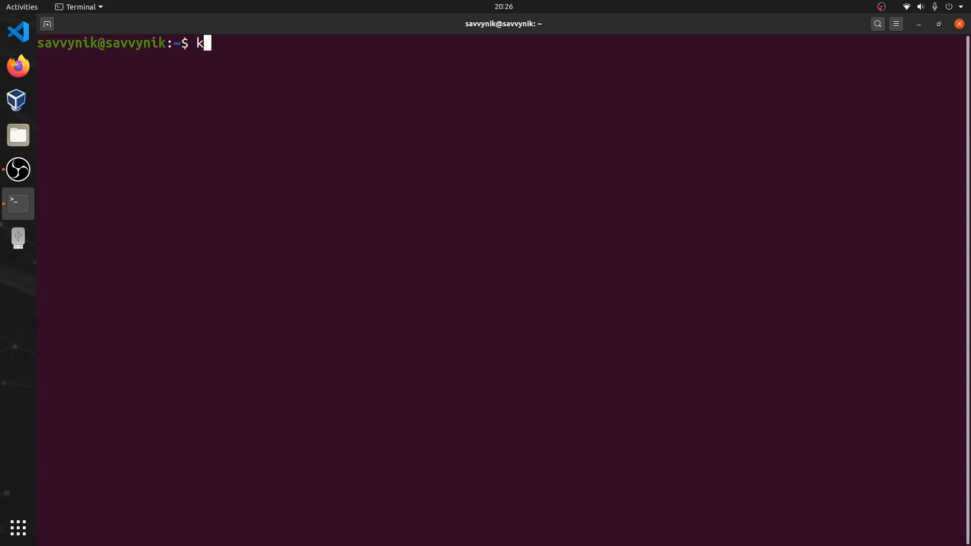
type("ill")
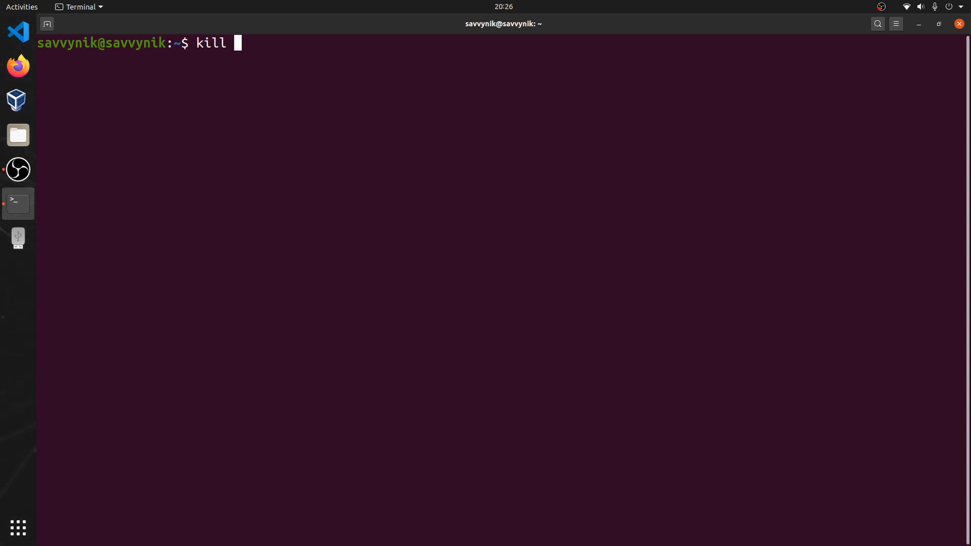
type("6275")
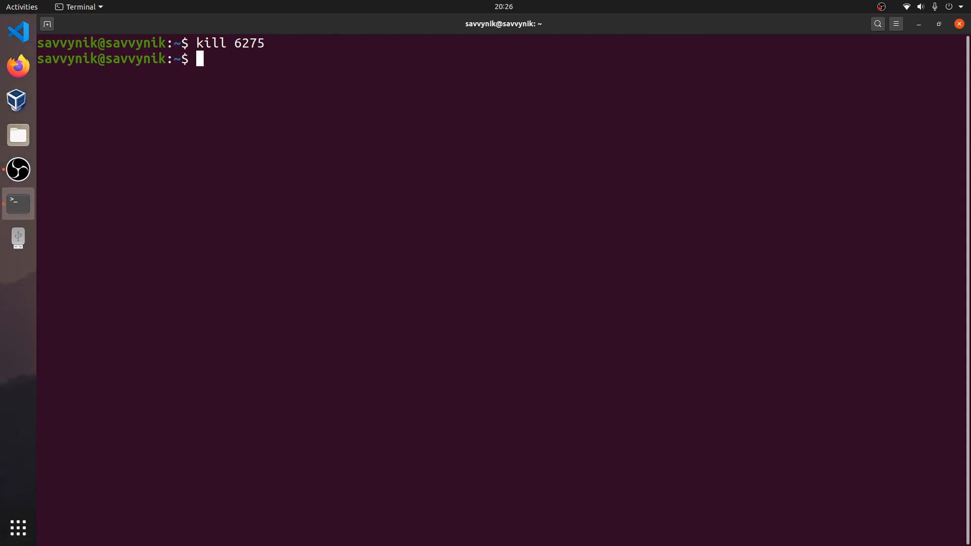
mouse_move(275, 24)
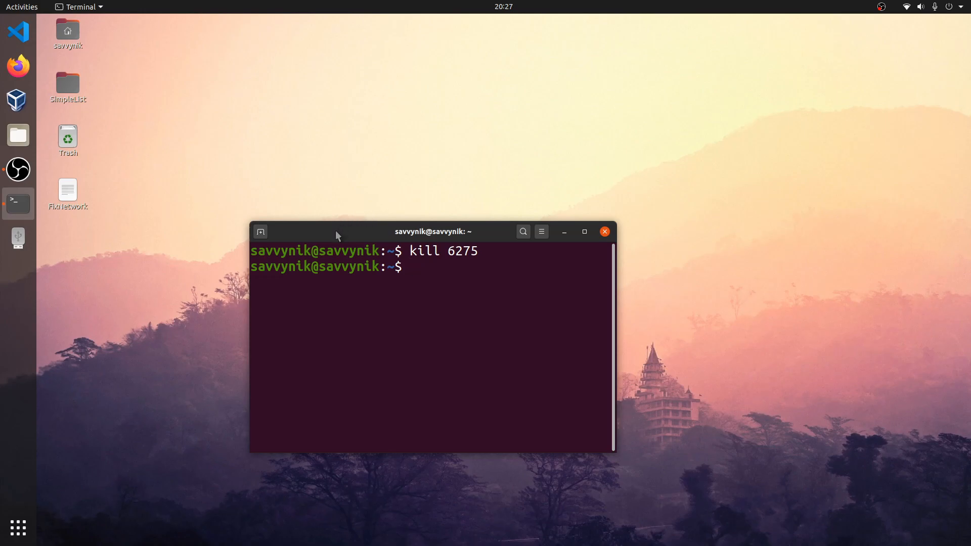
mouse_move(497, 258)
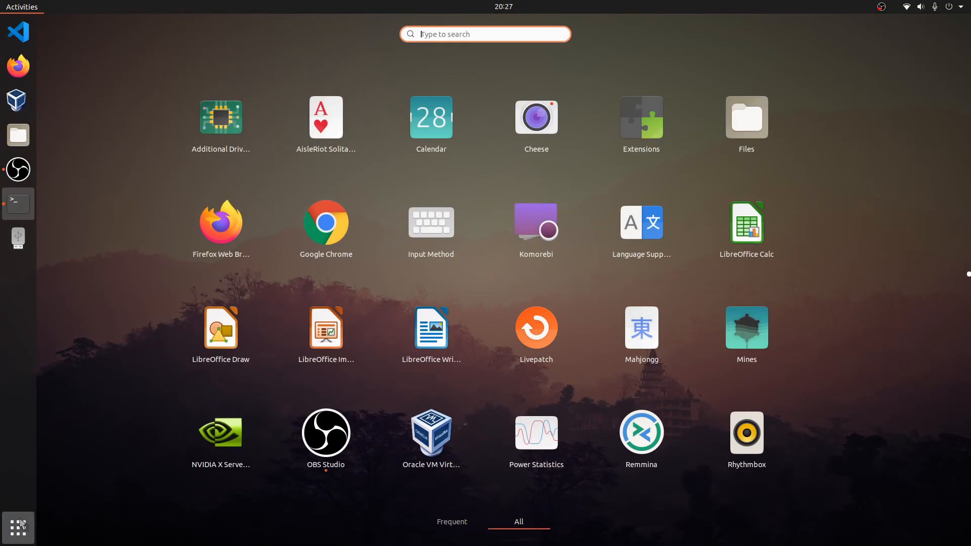
Relaunch Komorebi, confirm it in top as PID 7321, then list all processes with ps ax.
left_click(18, 204)
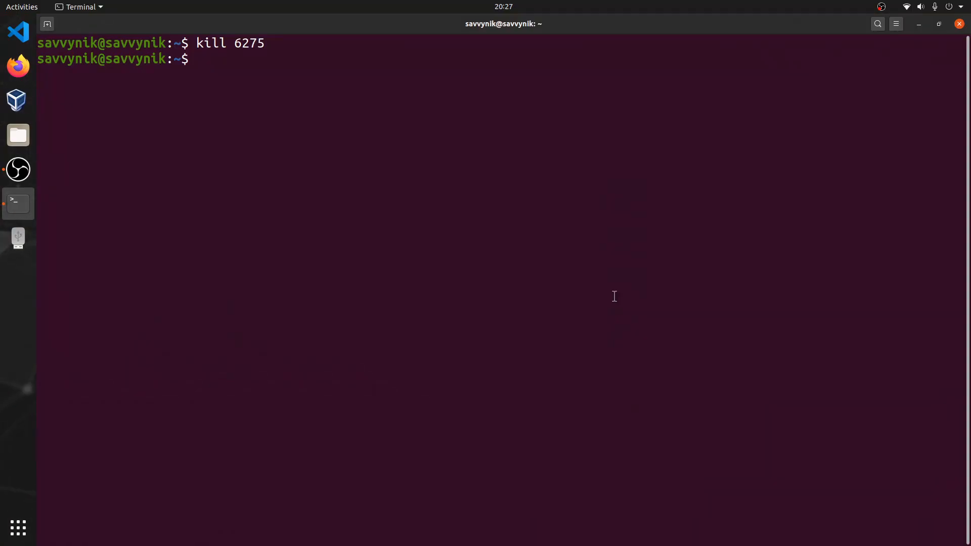
type("top")
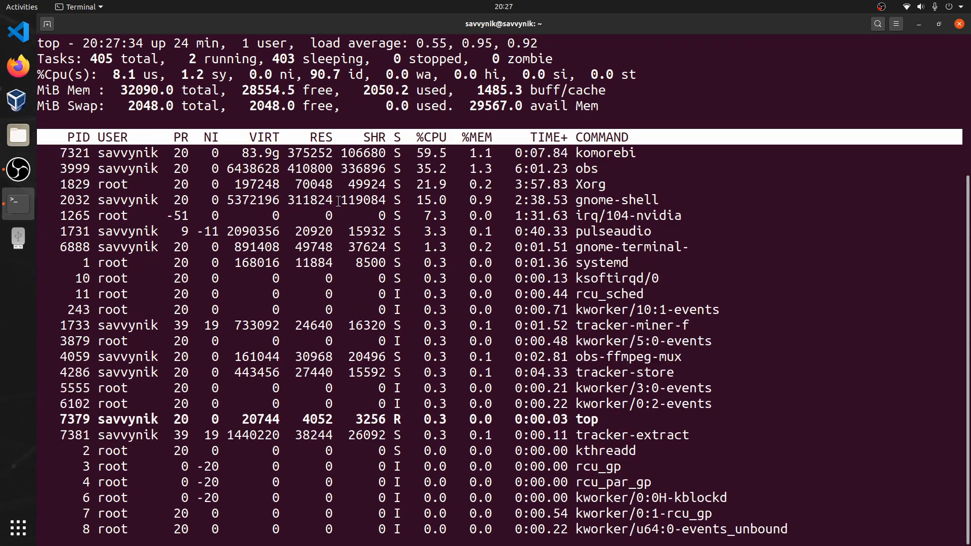
key("q")
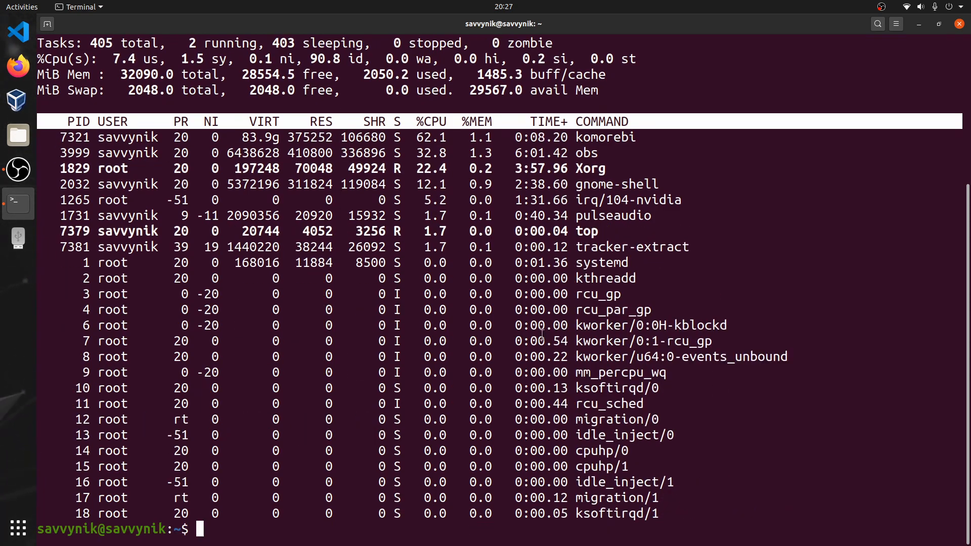
type("ps ax")
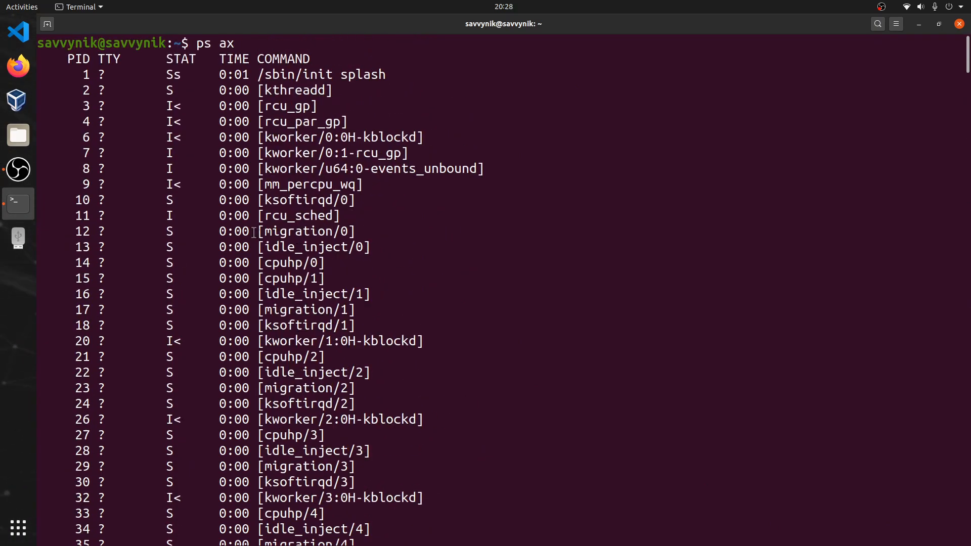
Filter ps ax through grep komorebi to reveal PID 7321.
scroll("down", 3)
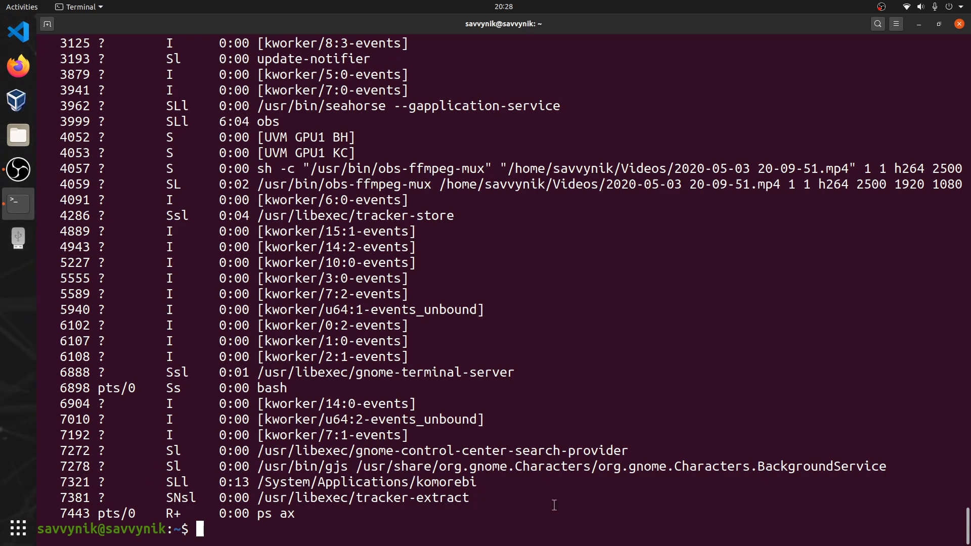
type("ps ax |")
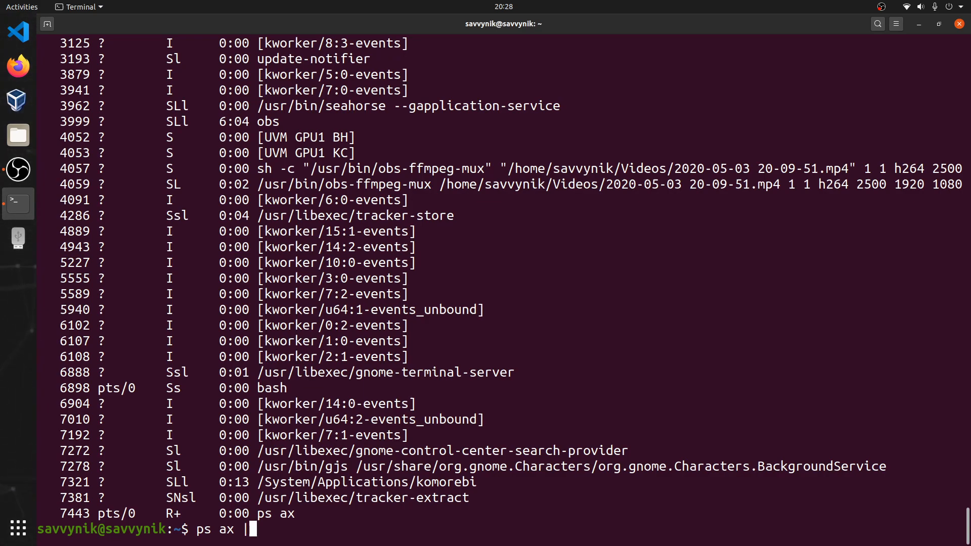
type("grep")
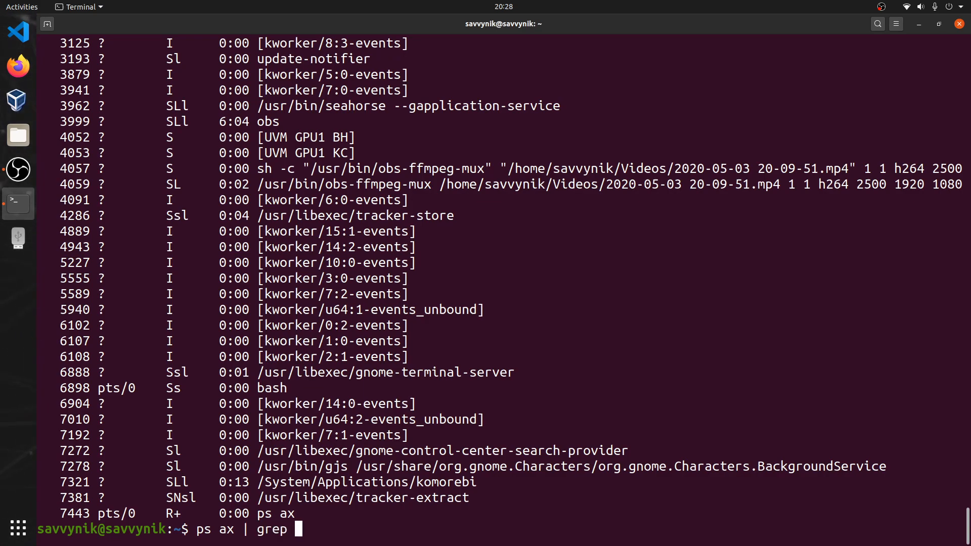
type("komorebi")
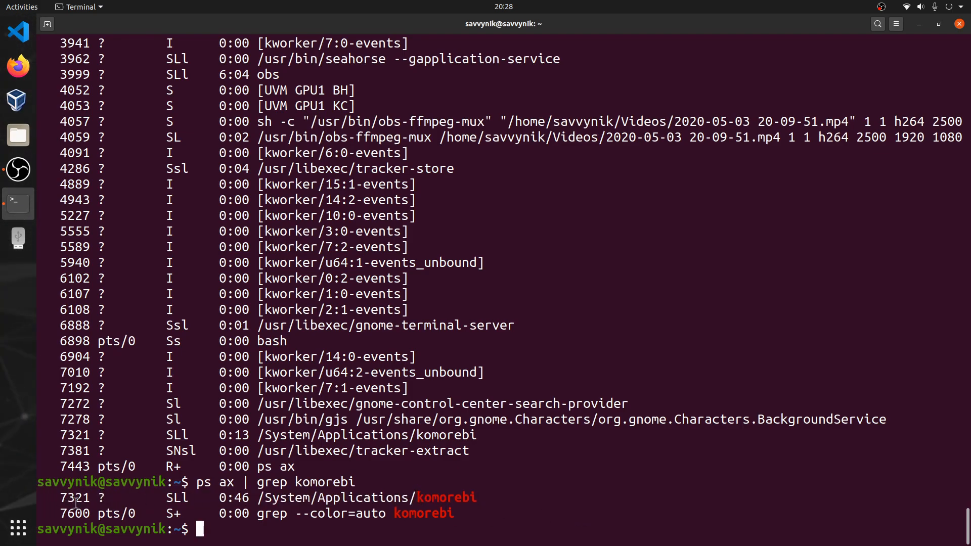
Line up kill 7321 at the prompt to end komorebi.
type("kill")
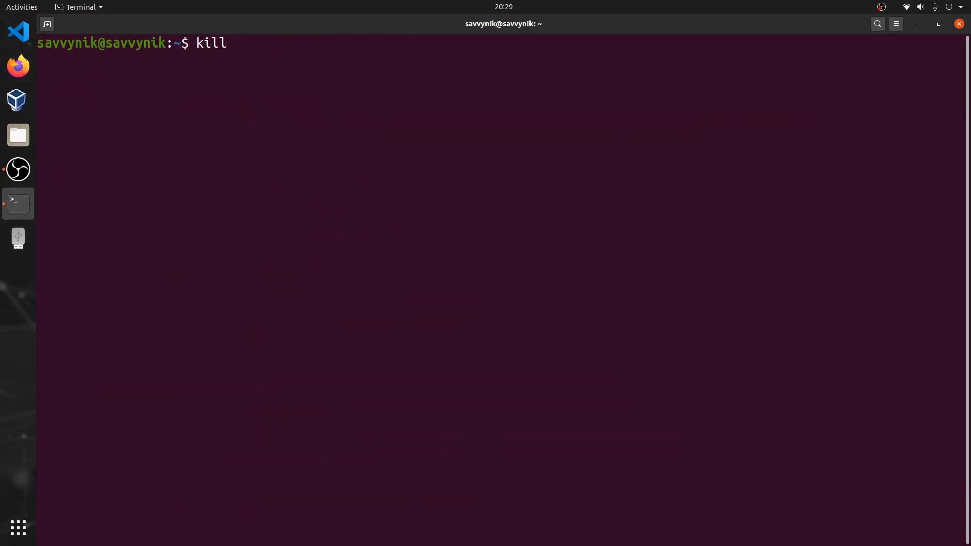
type("7321")
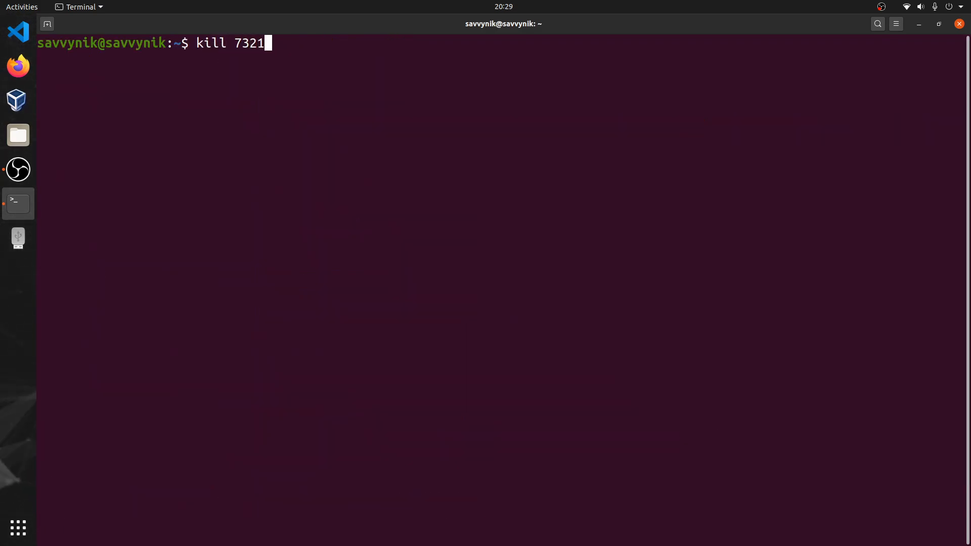